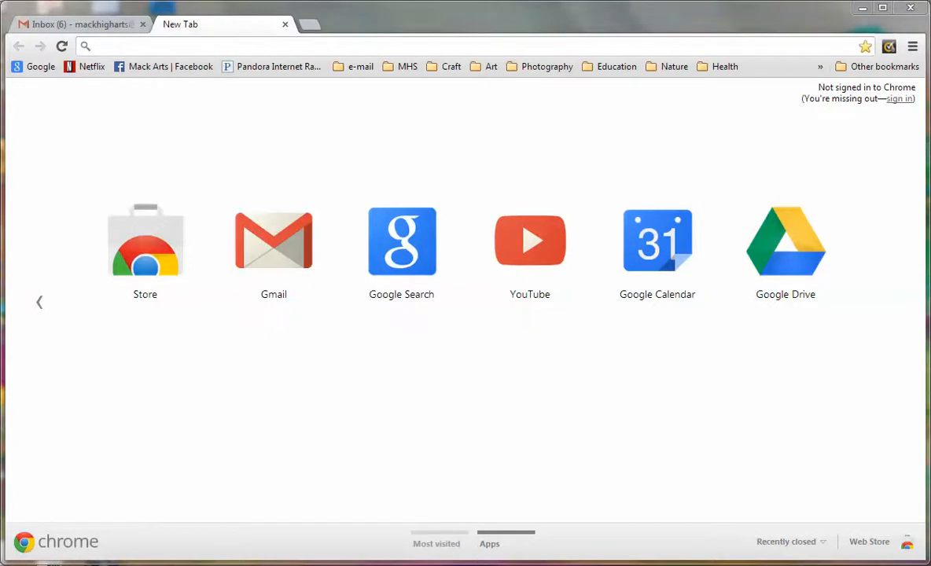
pyautogui.moveTo(507, 303)
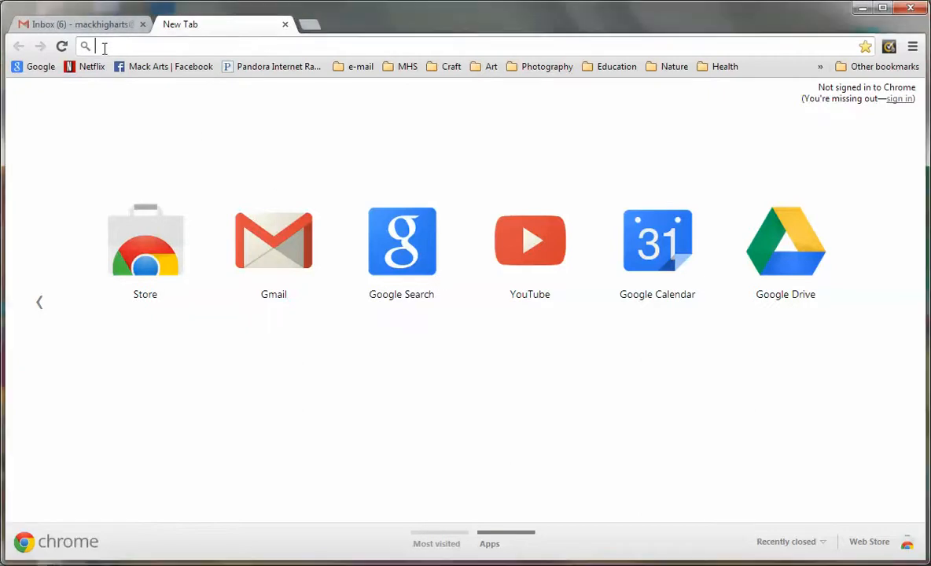
# Step: Go to picasaweb.google.com via the 'picas' address bar suggestion
pyautogui.write('picasaweb.google.com')
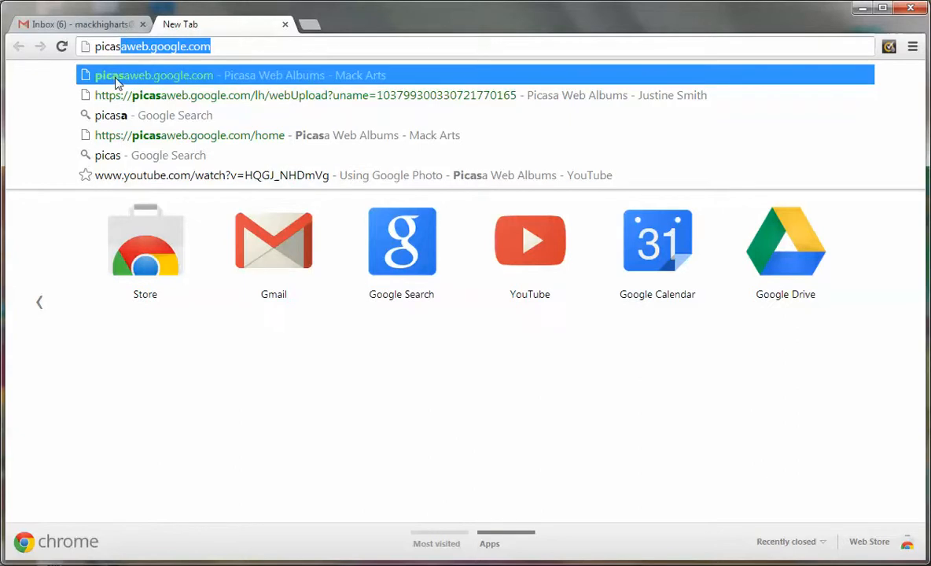
pyautogui.click(154, 75)
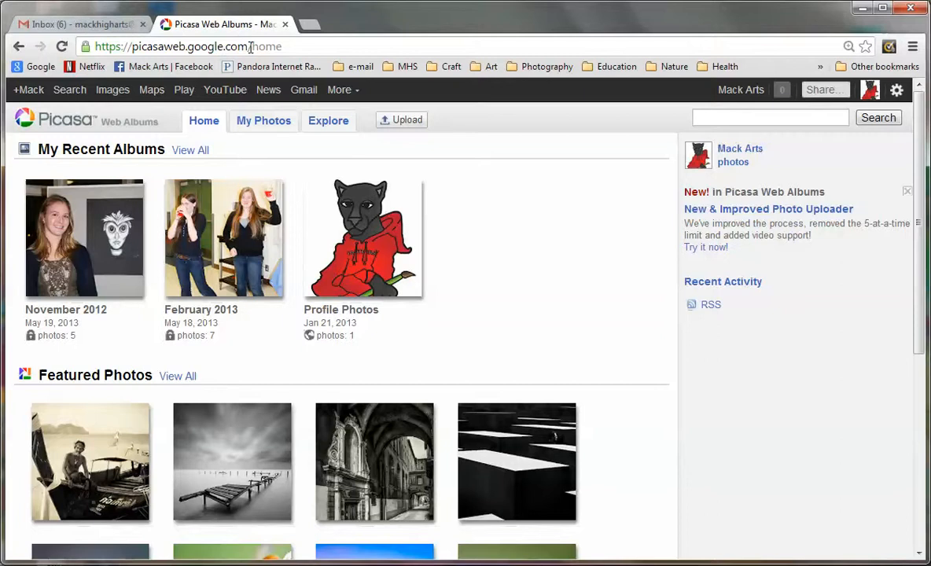
# Step: Start a new 'Scavenger Hunt' upload album with photos _MG_6556 and _MG_6559
pyautogui.click(401, 120)
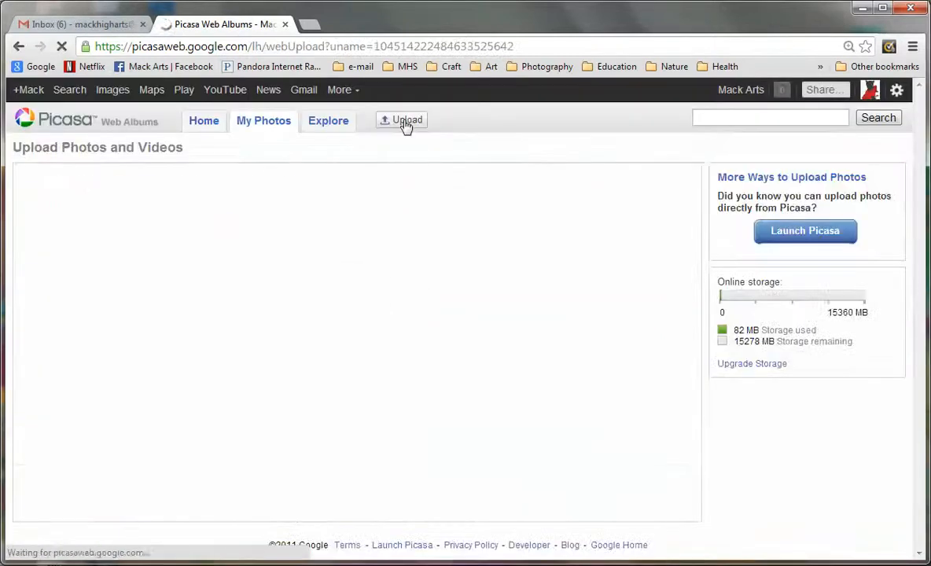
pyautogui.click(407, 121)
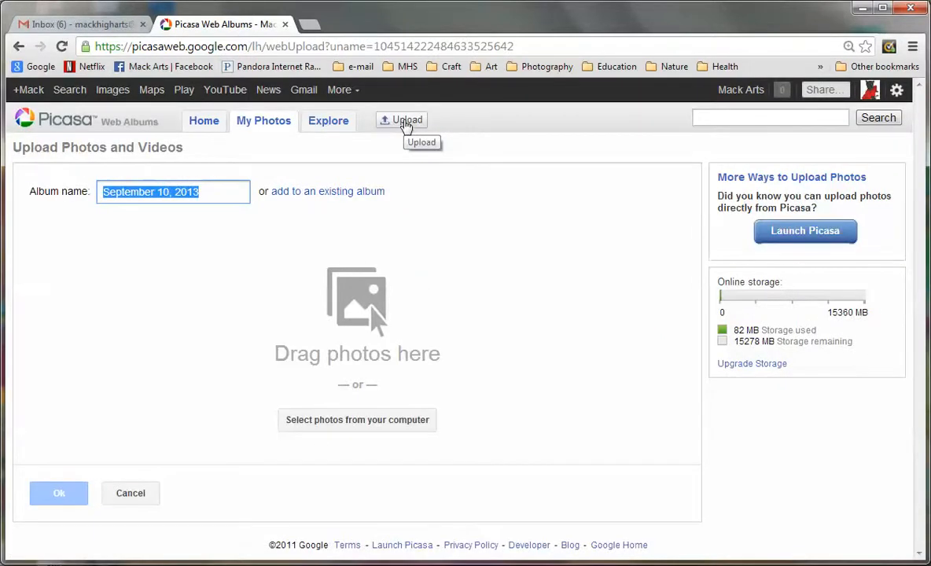
pyautogui.write('Scavenger Hunt')
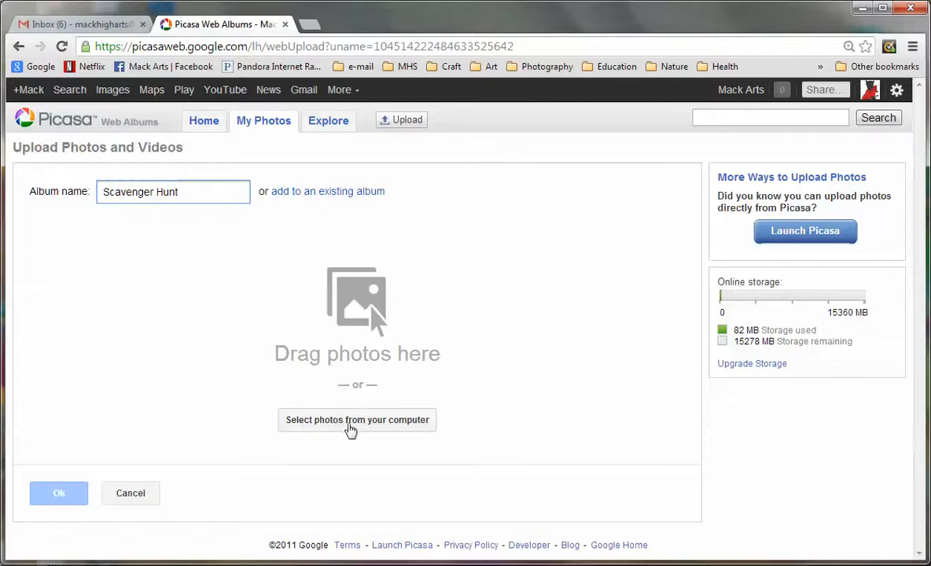
pyautogui.click(358, 419)
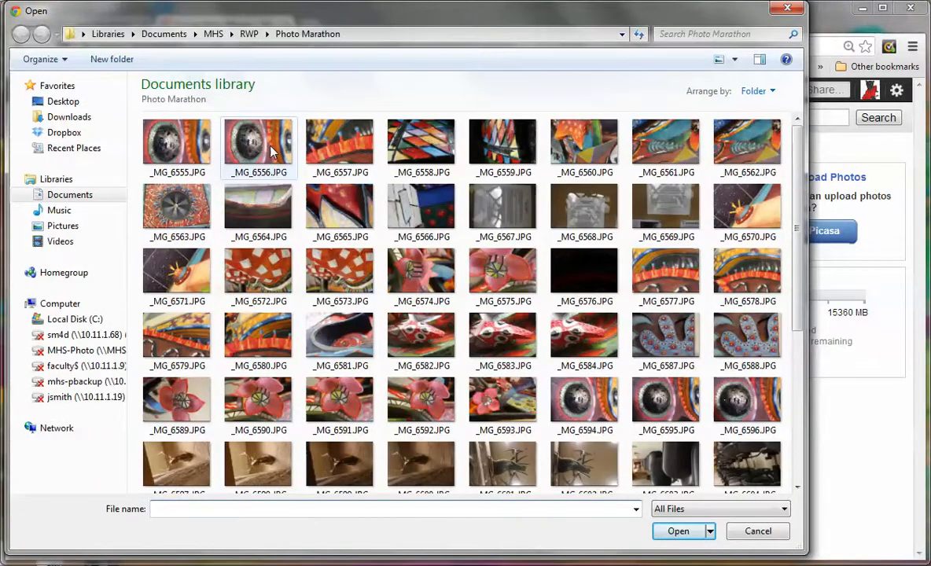
pyautogui.click(257, 141)
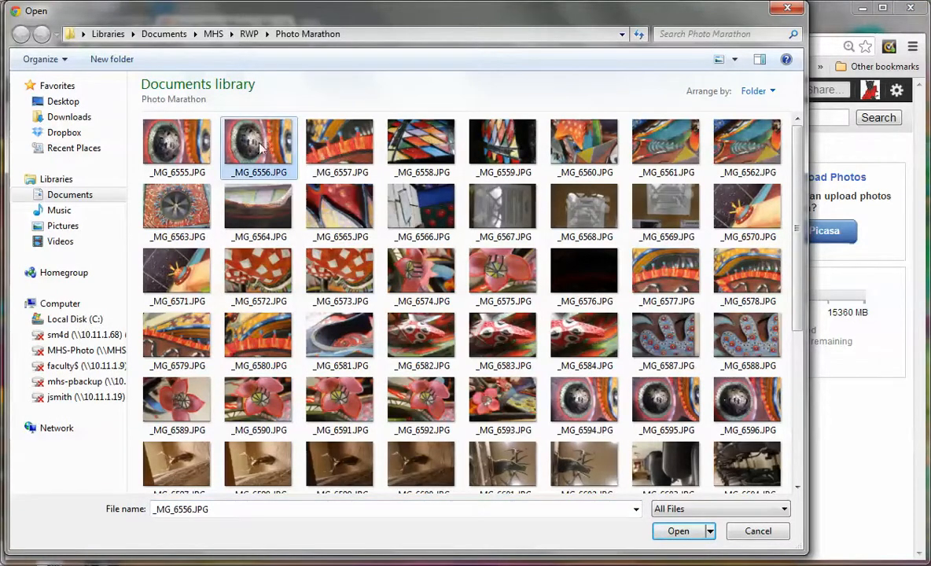
pyautogui.moveTo(259, 146)
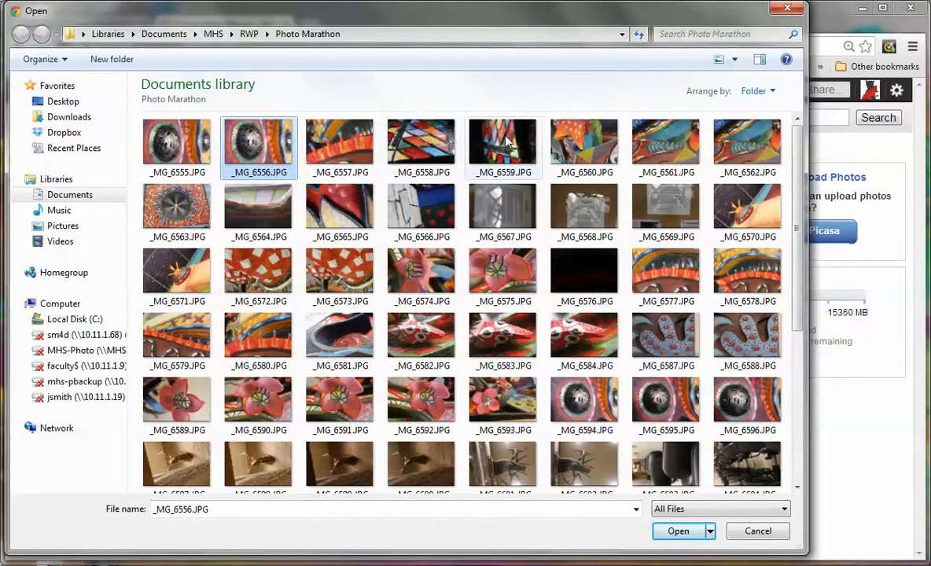
pyautogui.click(504, 143)
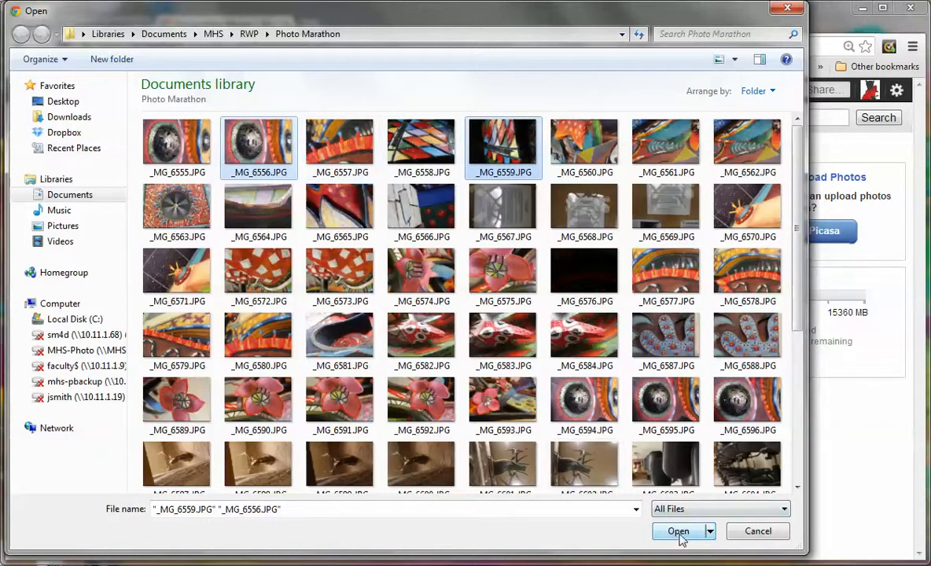
pyautogui.click(678, 531)
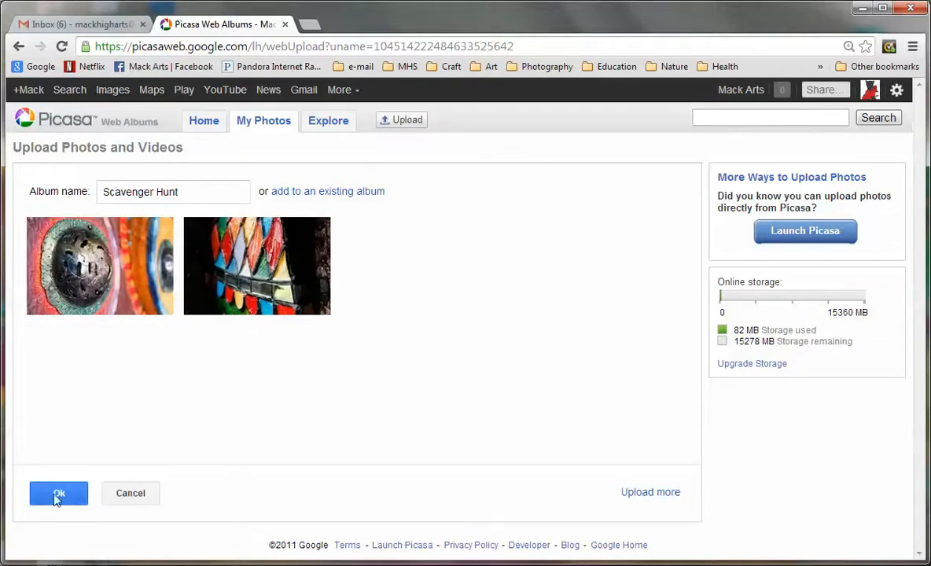
# Step: Confirm the album, then upload _MG_6575 and _MG_6588 into it
pyautogui.click(58, 493)
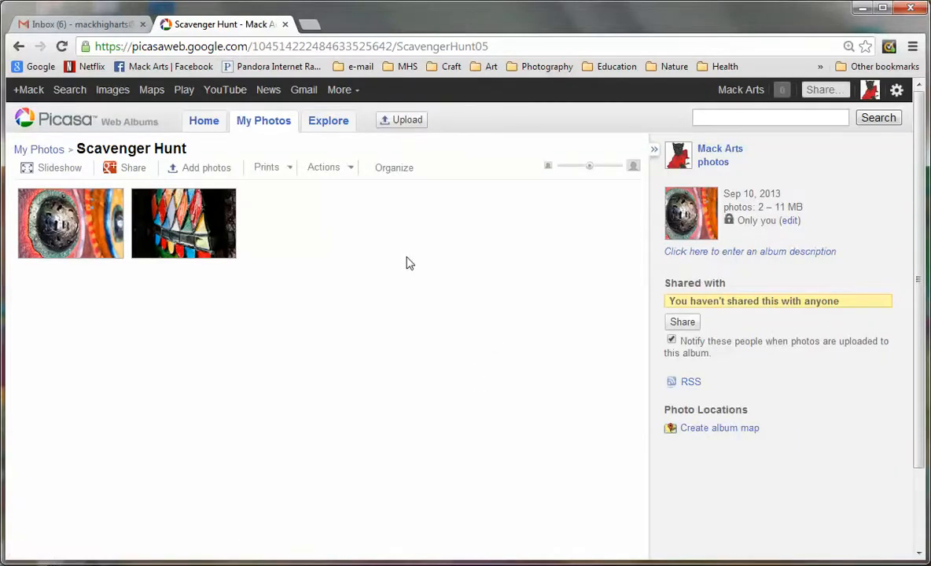
pyautogui.moveTo(210, 187)
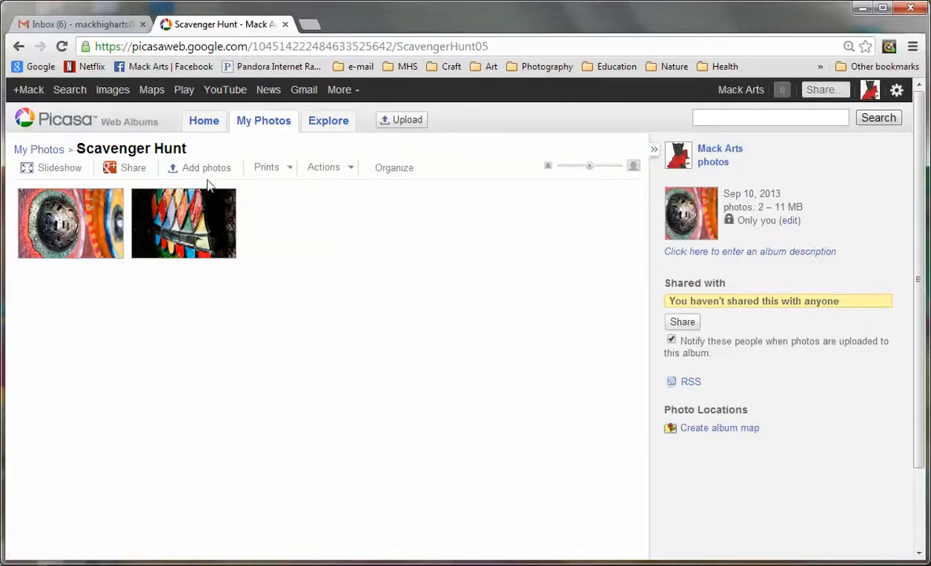
pyautogui.moveTo(200, 168)
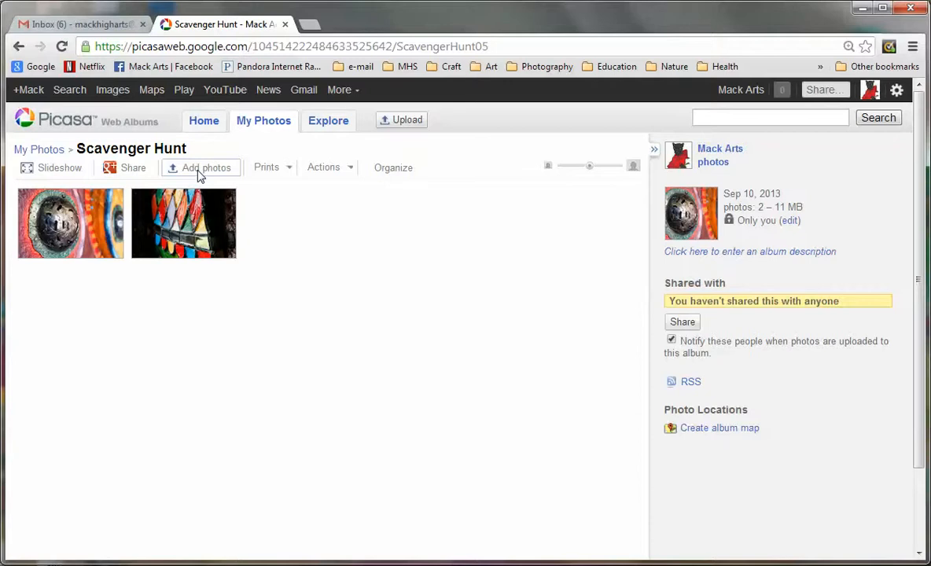
pyautogui.click(200, 167)
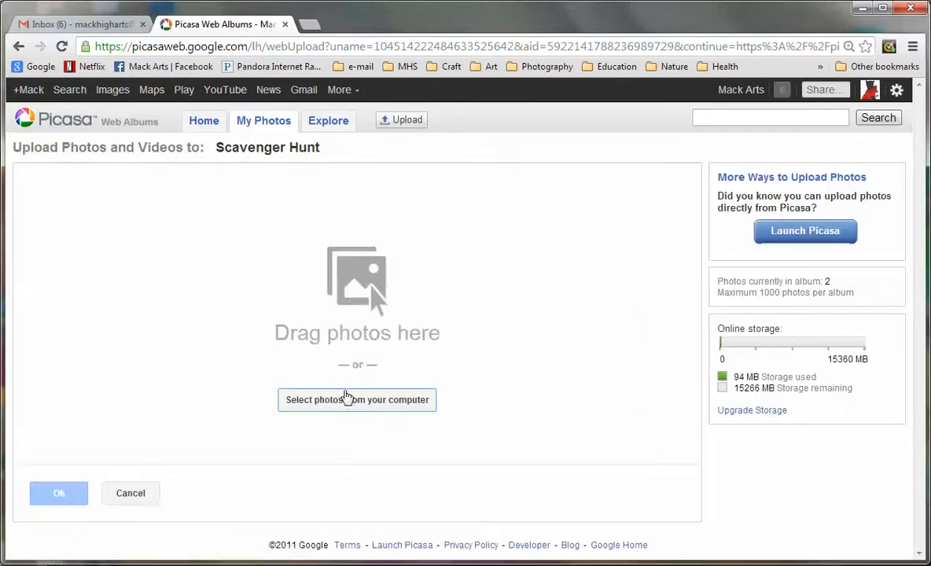
pyautogui.click(356, 399)
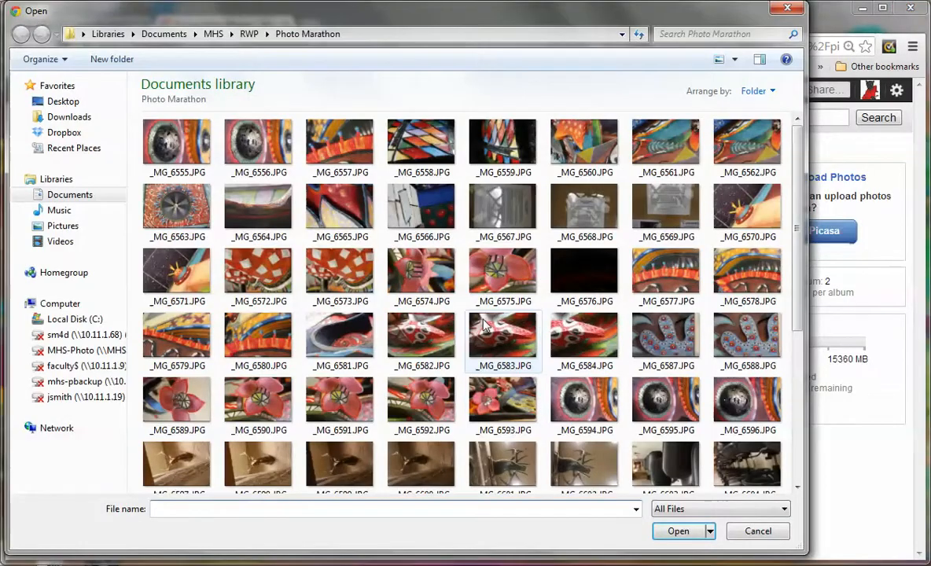
pyautogui.click(340, 141)
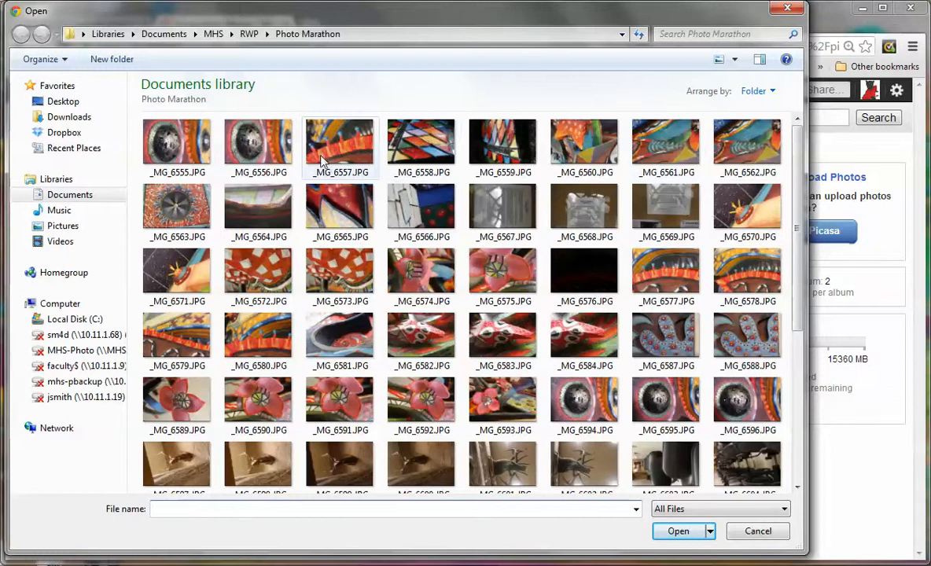
pyautogui.moveTo(503, 276)
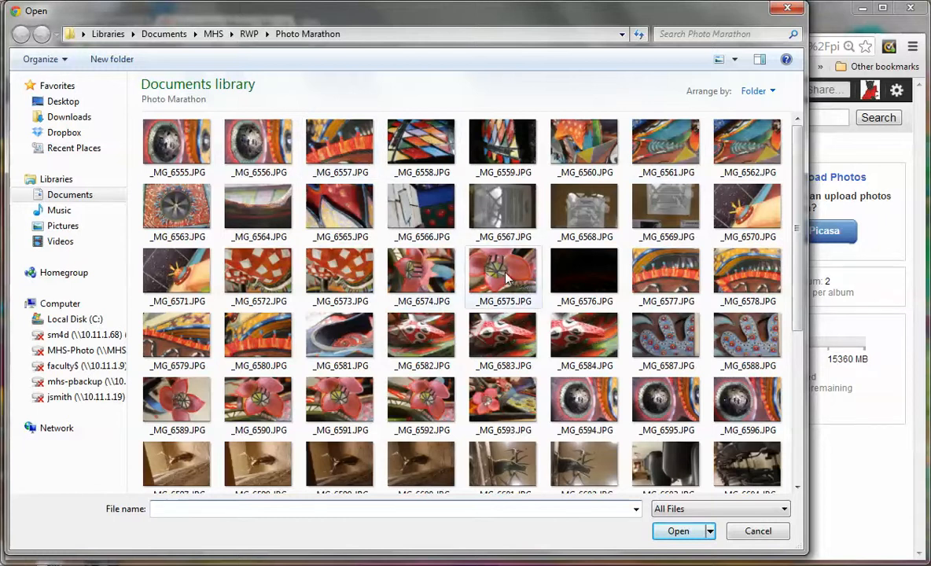
pyautogui.click(502, 275)
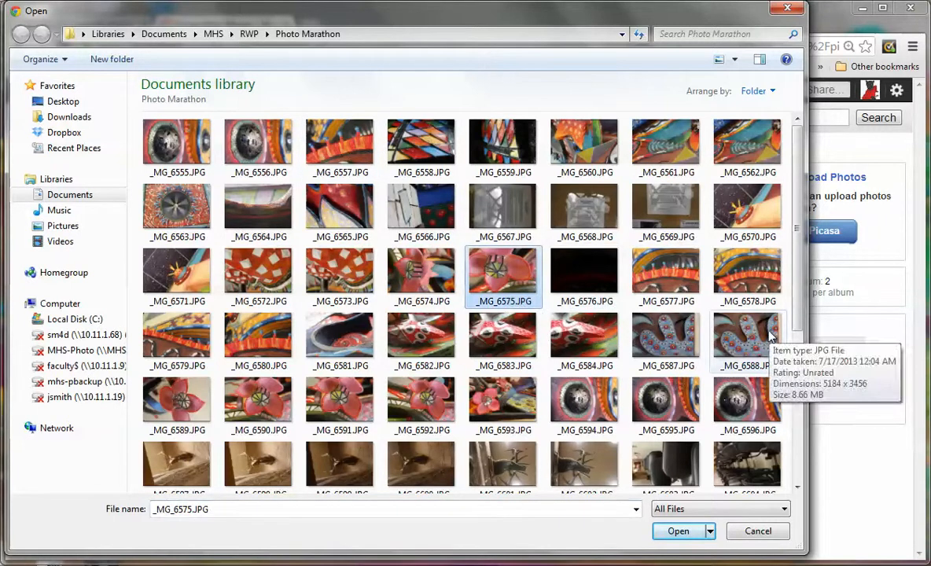
pyautogui.moveTo(748, 342)
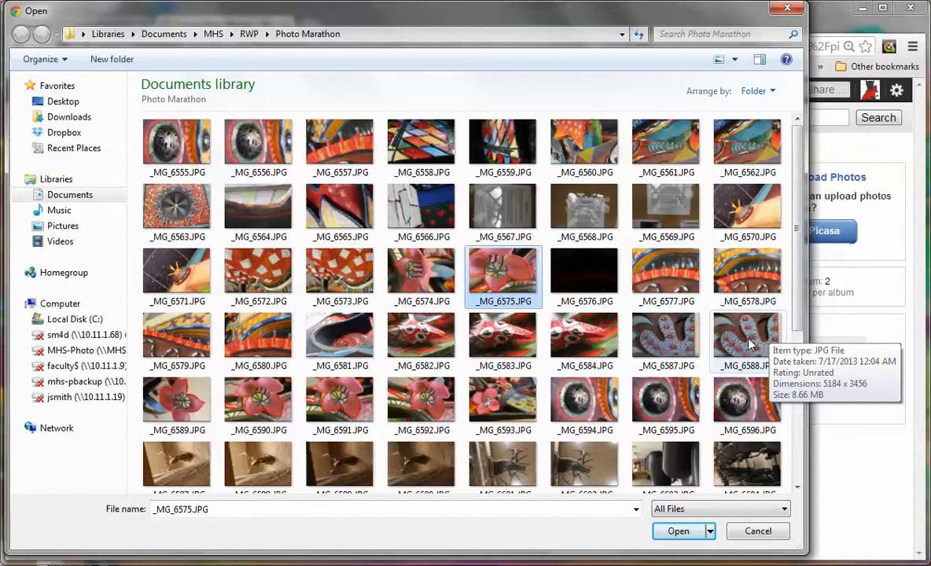
pyautogui.click(747, 341)
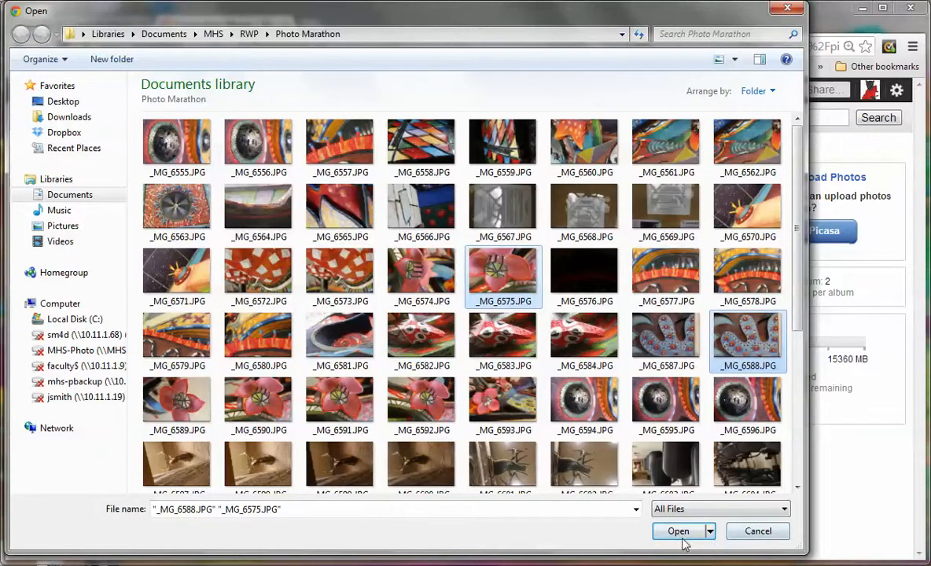
pyautogui.click(678, 531)
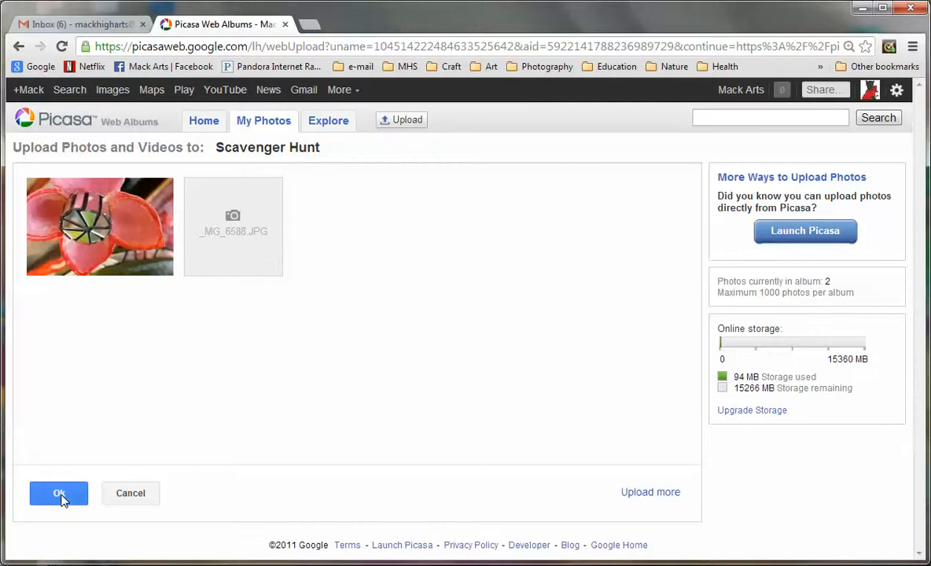
pyautogui.click(58, 493)
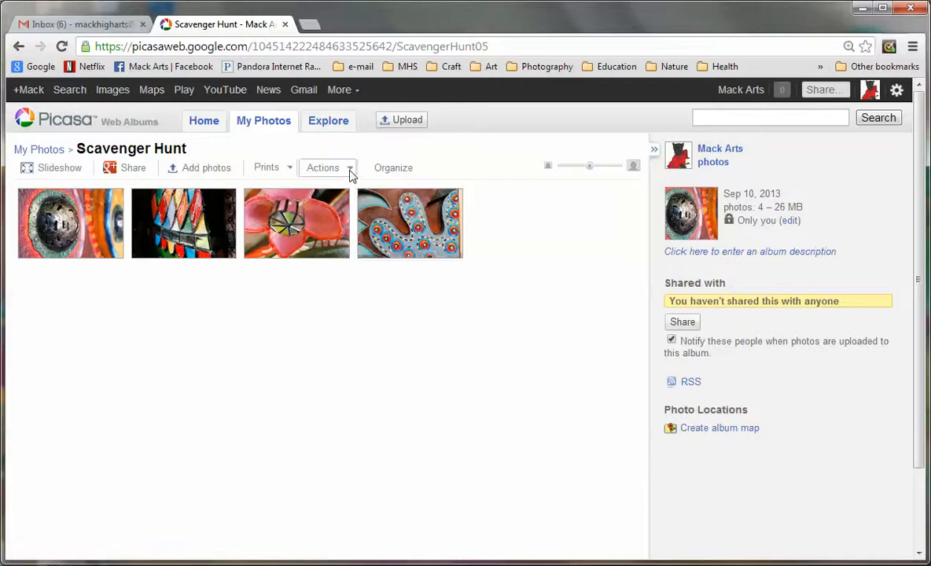
# Step: Edit the album captions, giving the first photos 'Textutre' and 'Complex'
pyautogui.click(325, 168)
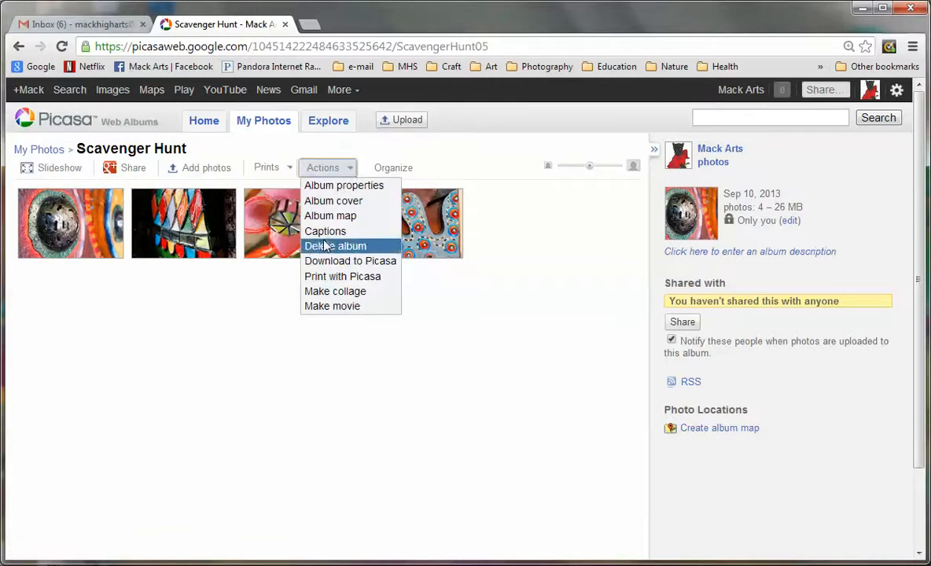
pyautogui.click(325, 231)
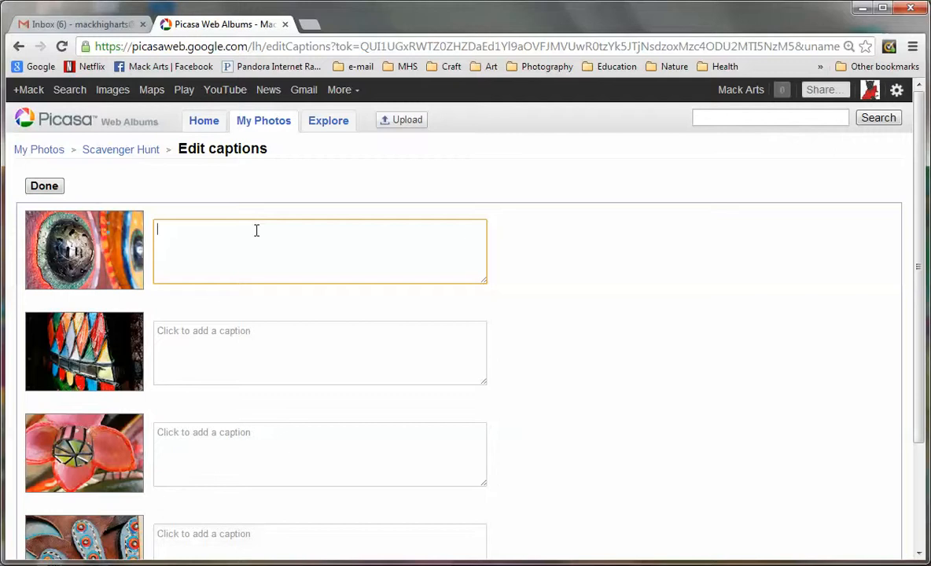
pyautogui.write('Te')
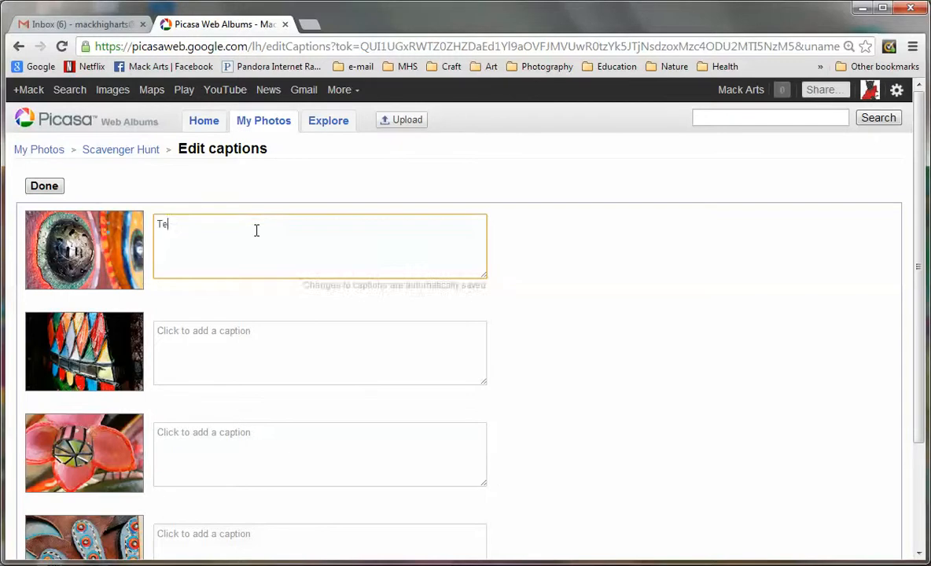
pyautogui.write('xtutre')
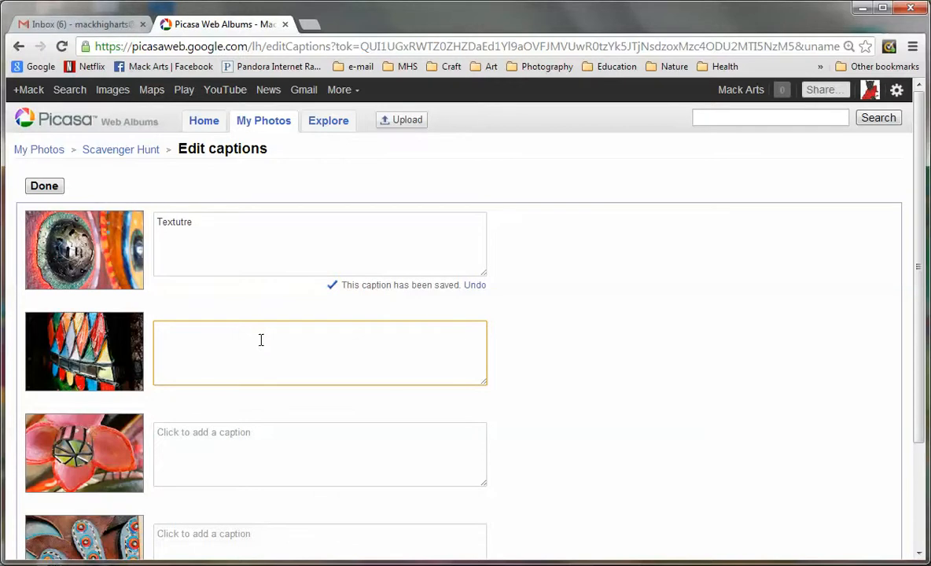
pyautogui.write('Complex')
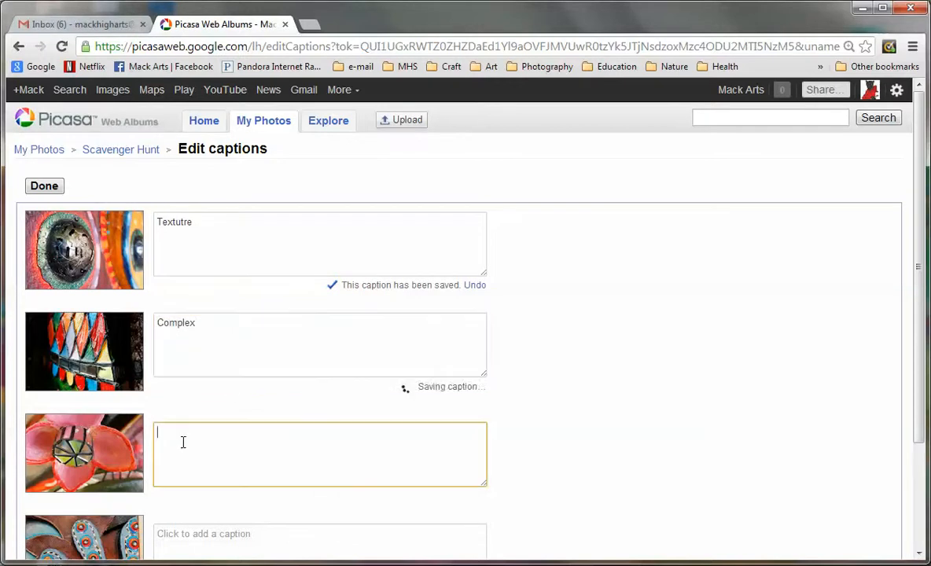
# Step: Caption the remaining photos 'Flower' and 'Creative' and finish
pyautogui.write('Flower')
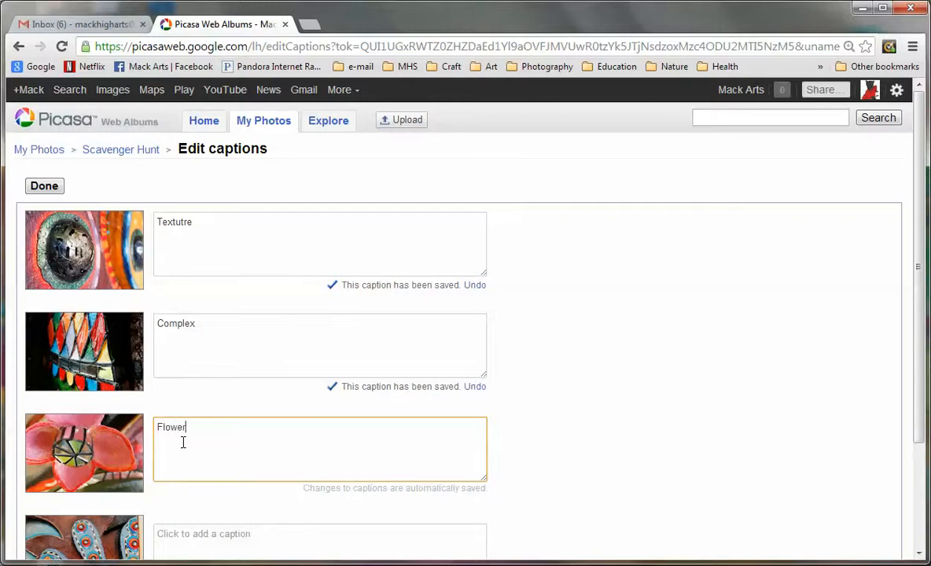
pyautogui.scroll(-3)
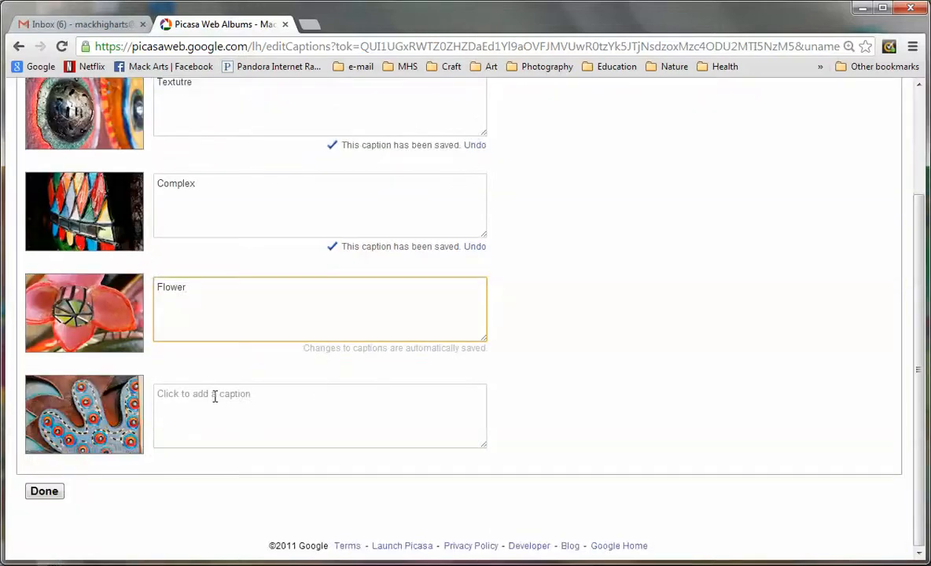
pyautogui.click(320, 416)
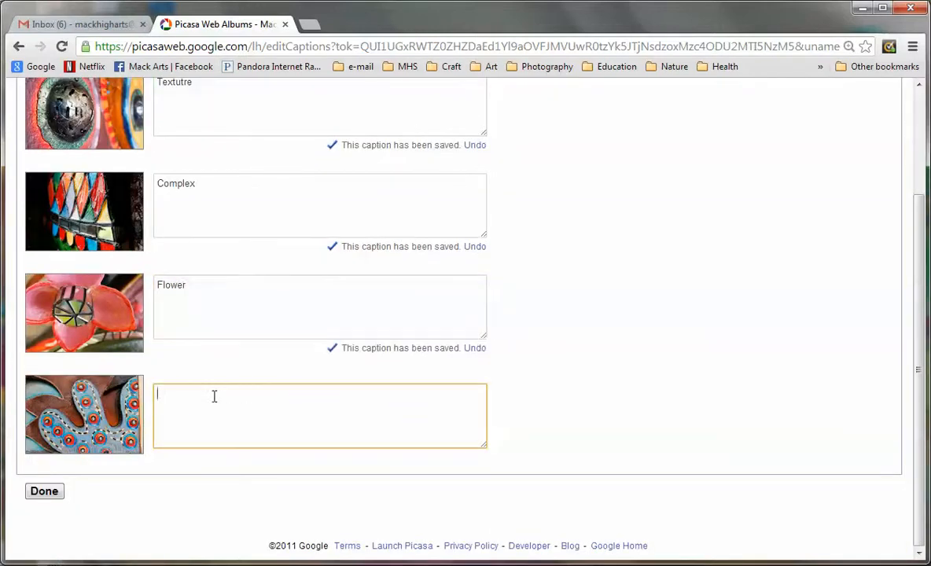
pyautogui.write('Crea')
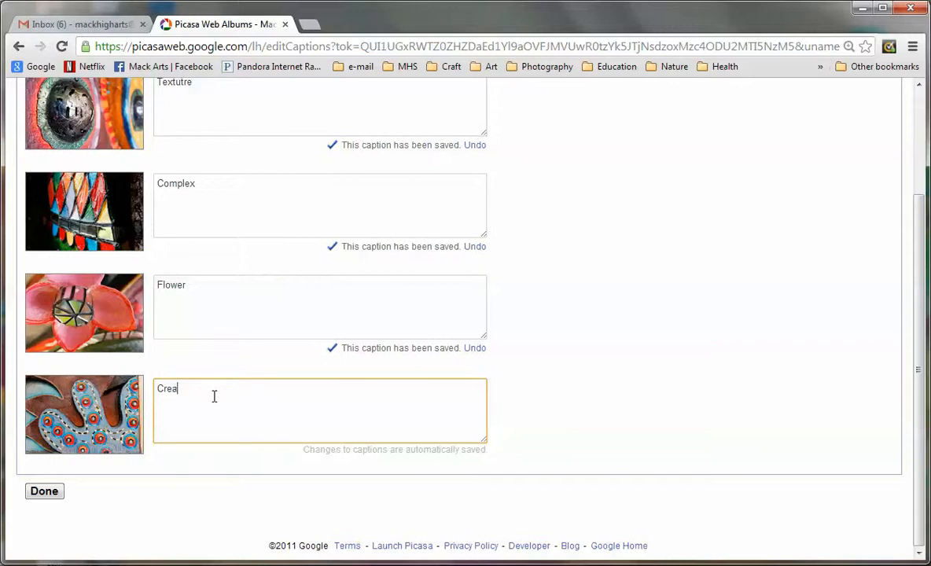
pyautogui.write('tive')
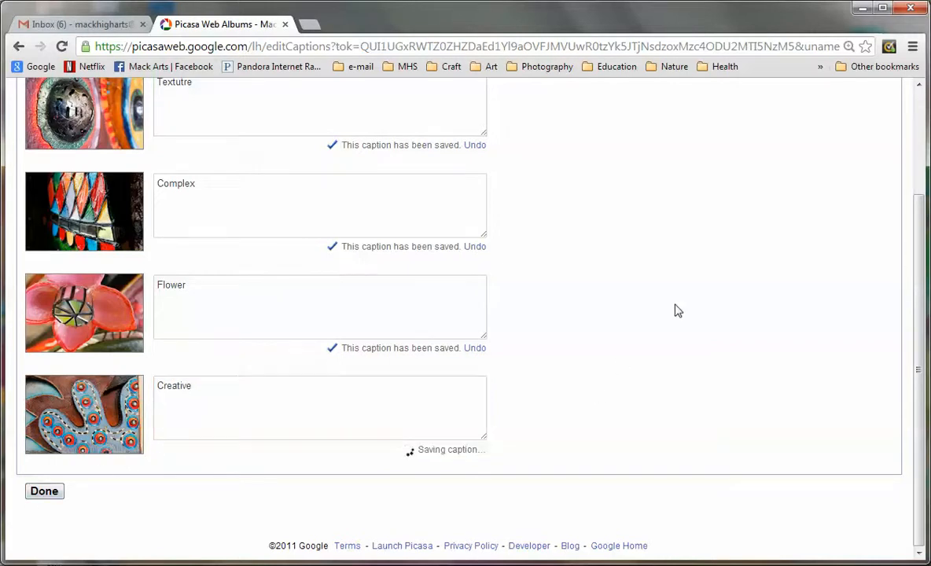
pyautogui.click(44, 491)
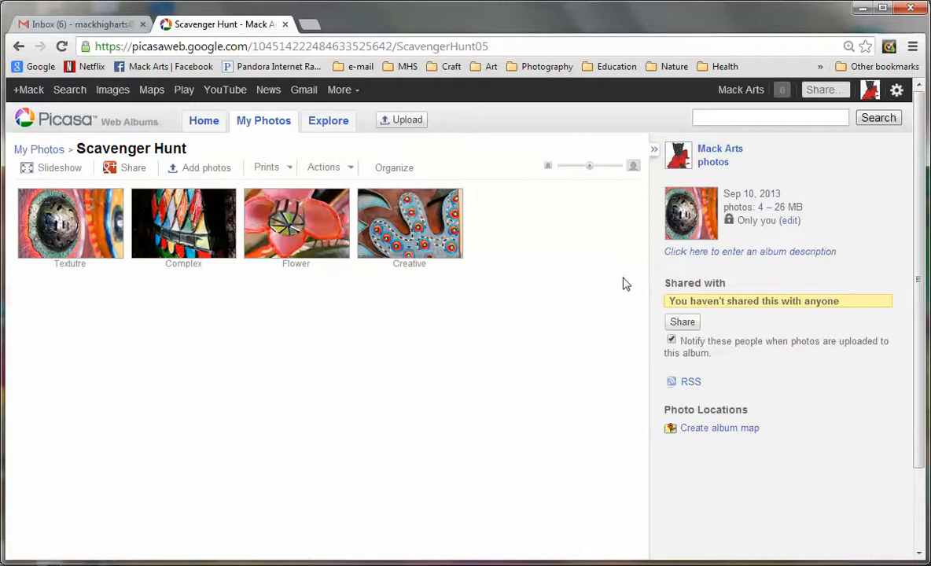
pyautogui.moveTo(671, 252)
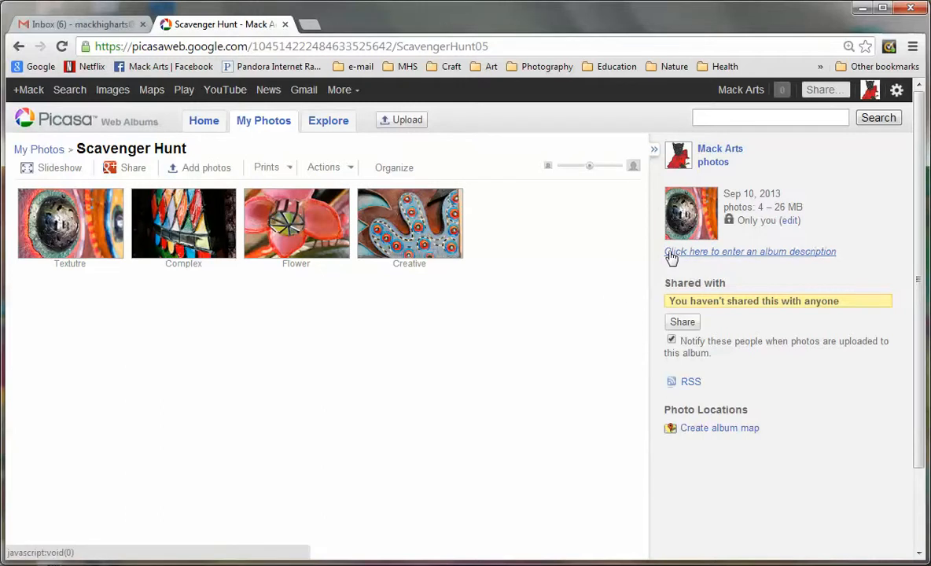
pyautogui.moveTo(730, 261)
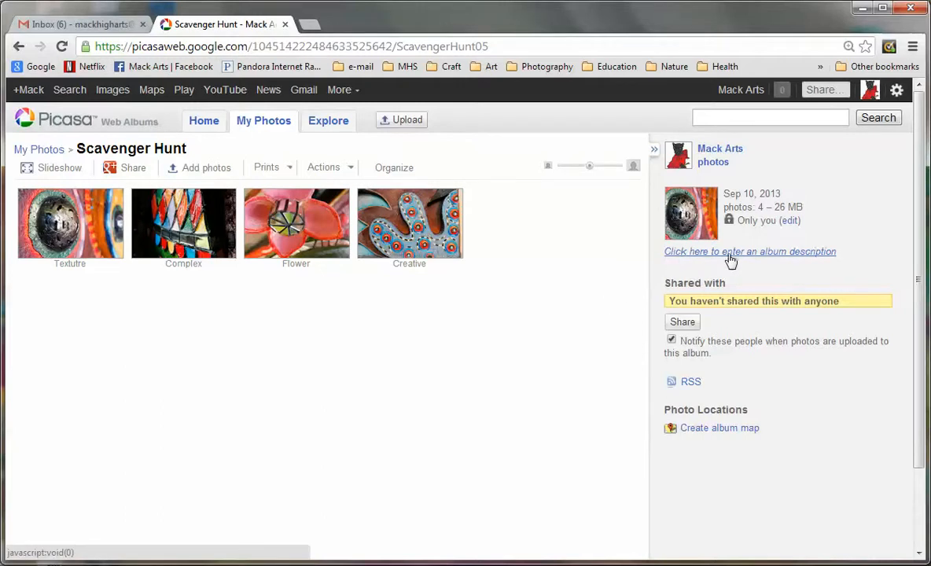
# Step: Set album visibility to 'Limited, anyone with the link' and save the change
pyautogui.click(750, 251)
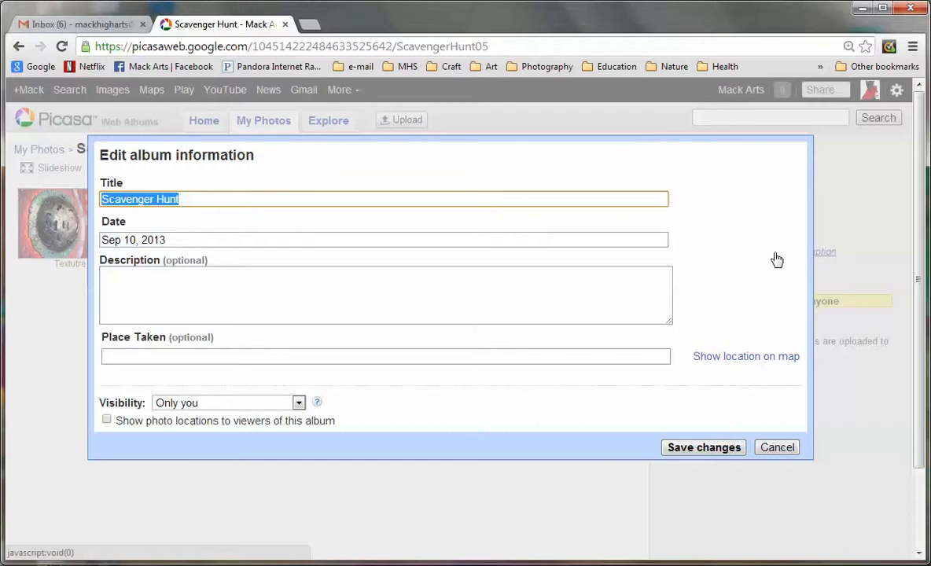
pyautogui.moveTo(242, 298)
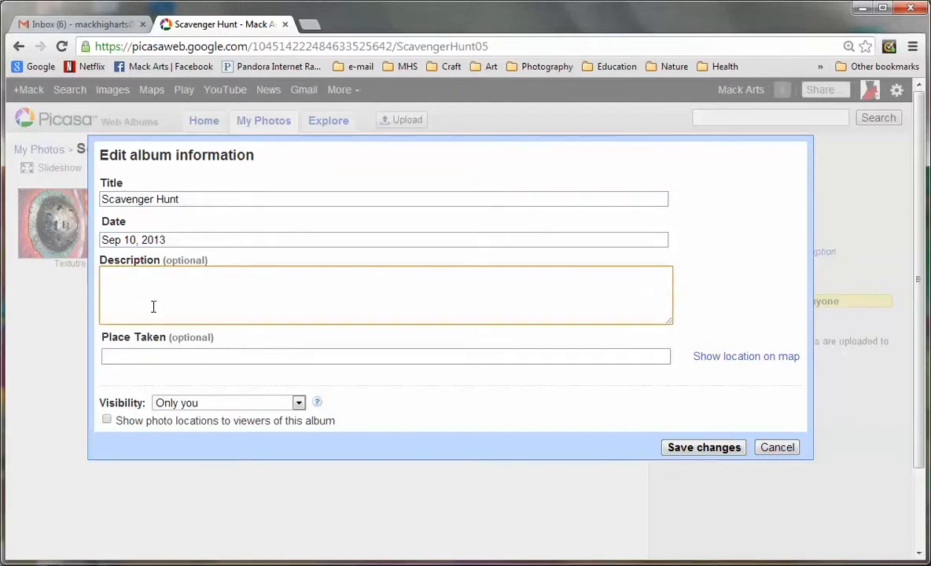
pyautogui.moveTo(232, 414)
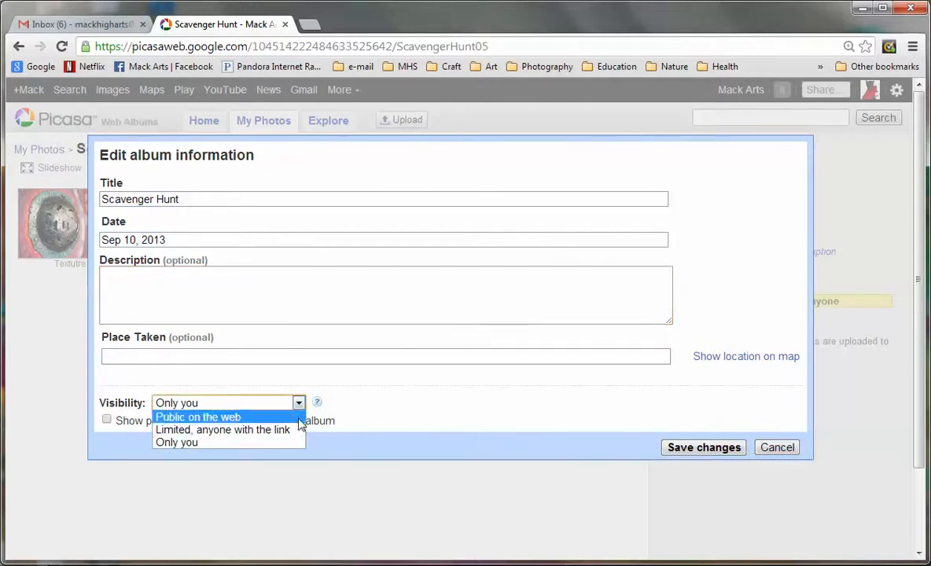
pyautogui.moveTo(222, 429)
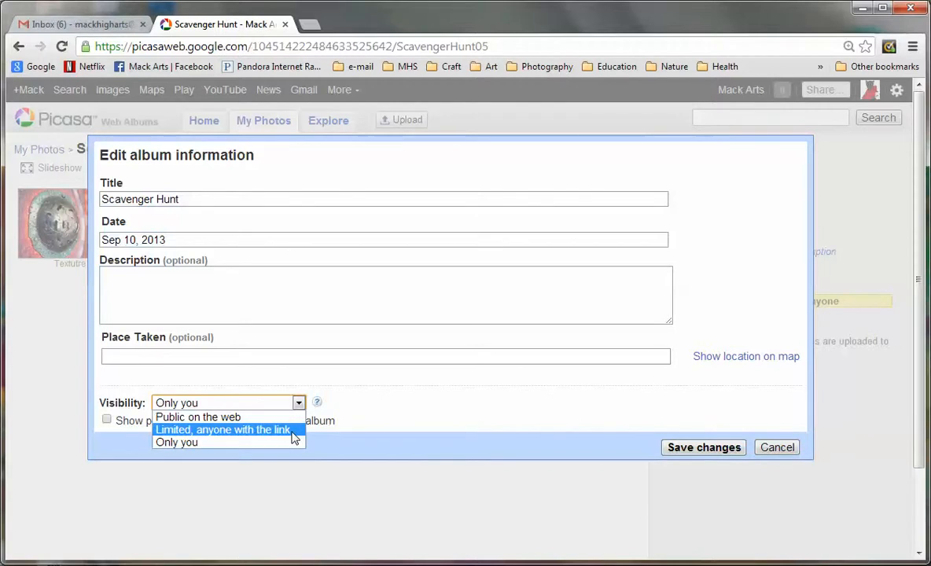
pyautogui.click(222, 429)
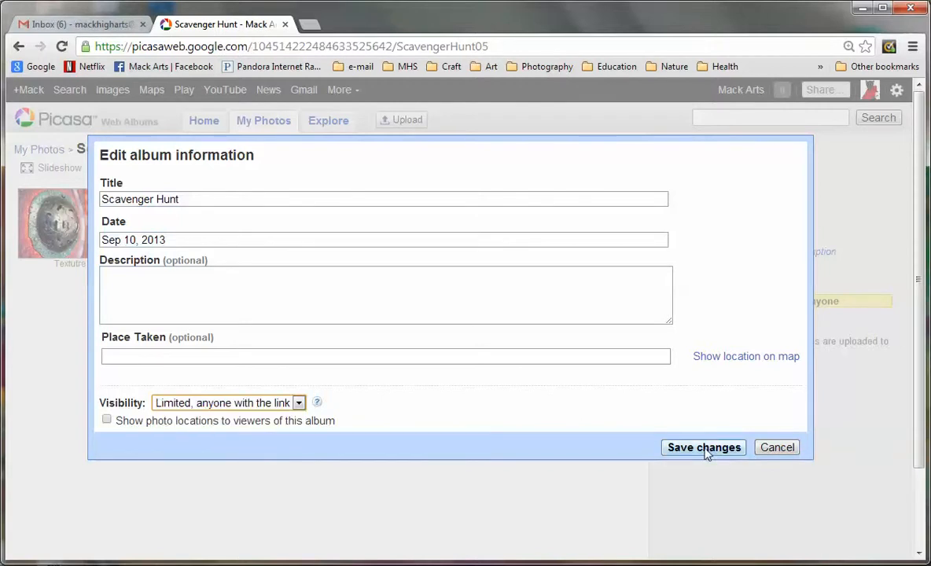
pyautogui.click(703, 448)
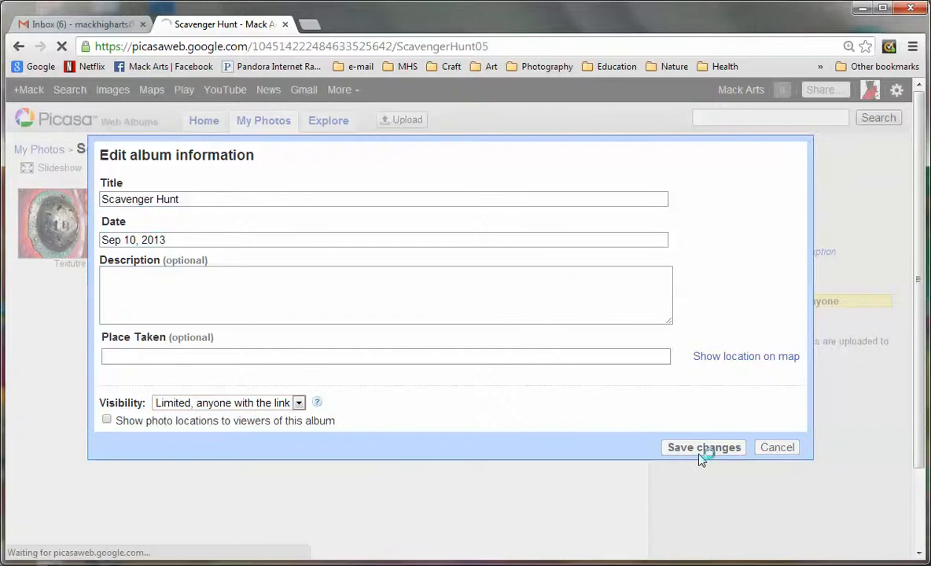
pyautogui.click(704, 447)
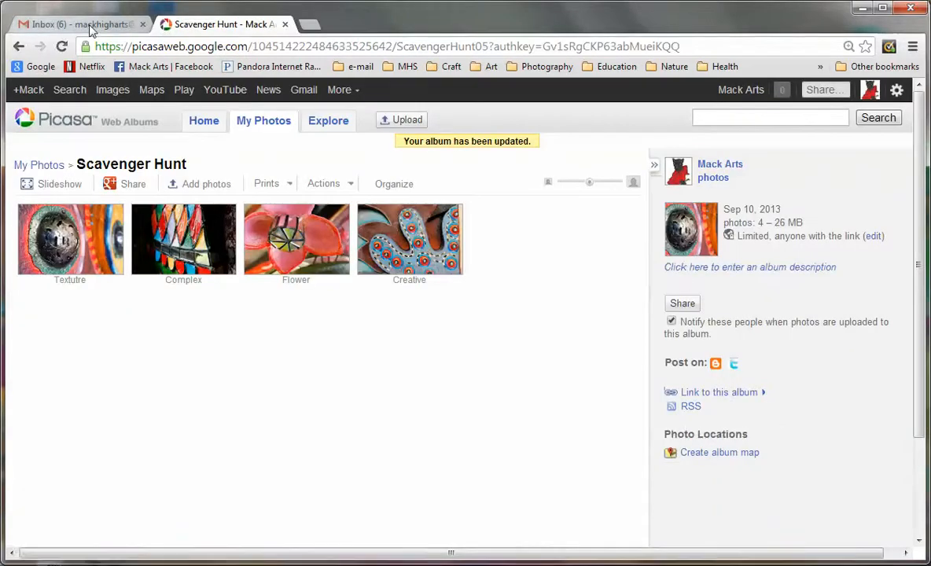
# Step: From Gmail, open Google Sites through More > Even more products
pyautogui.click(79, 24)
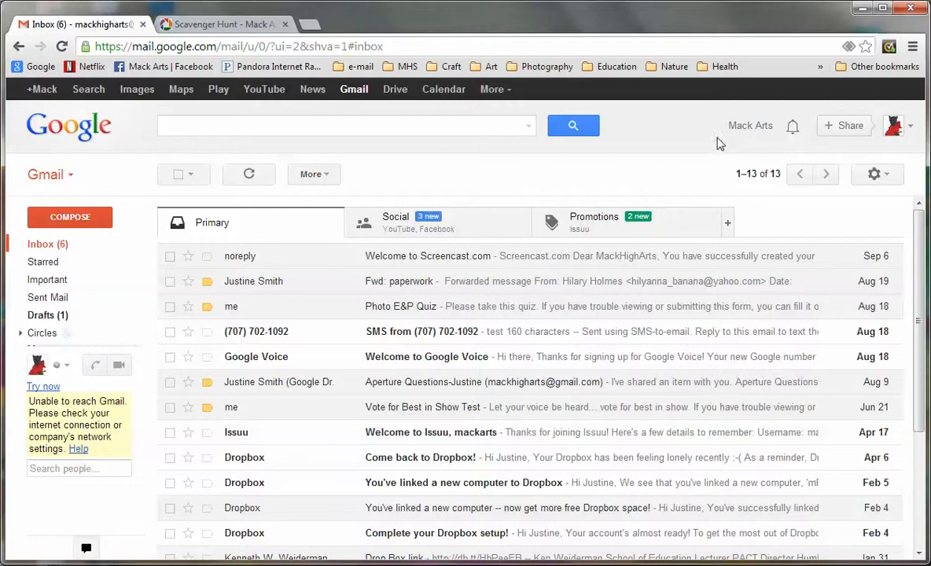
pyautogui.moveTo(662, 132)
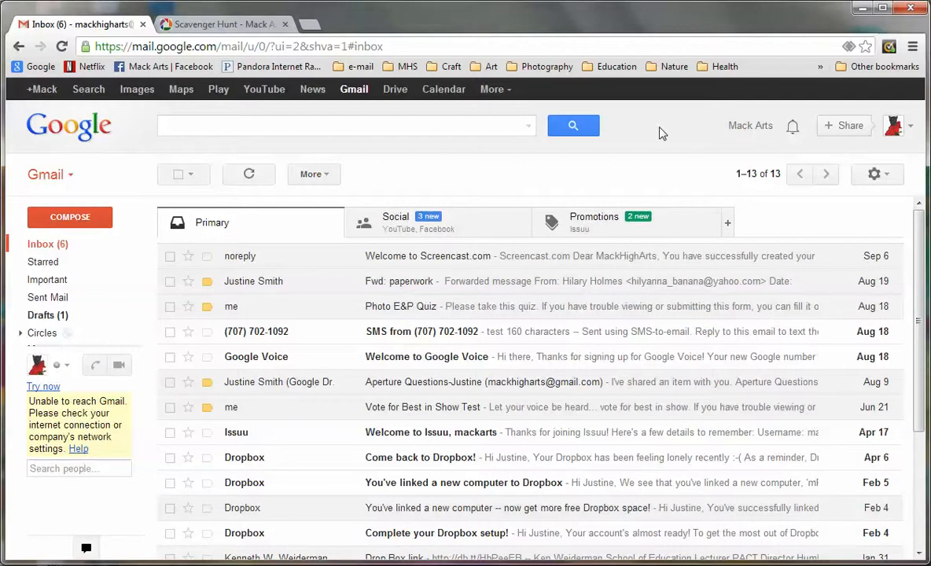
pyautogui.click(492, 88)
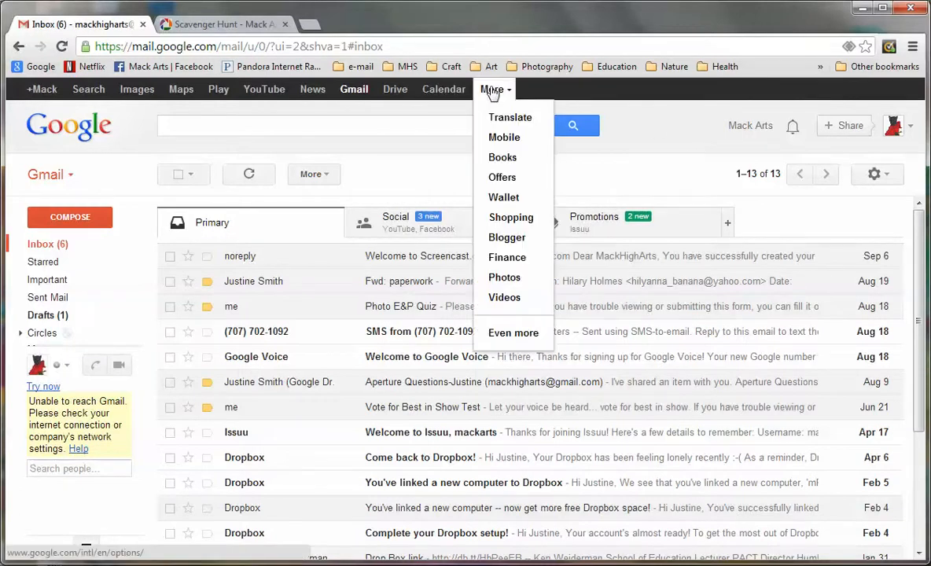
pyautogui.click(512, 332)
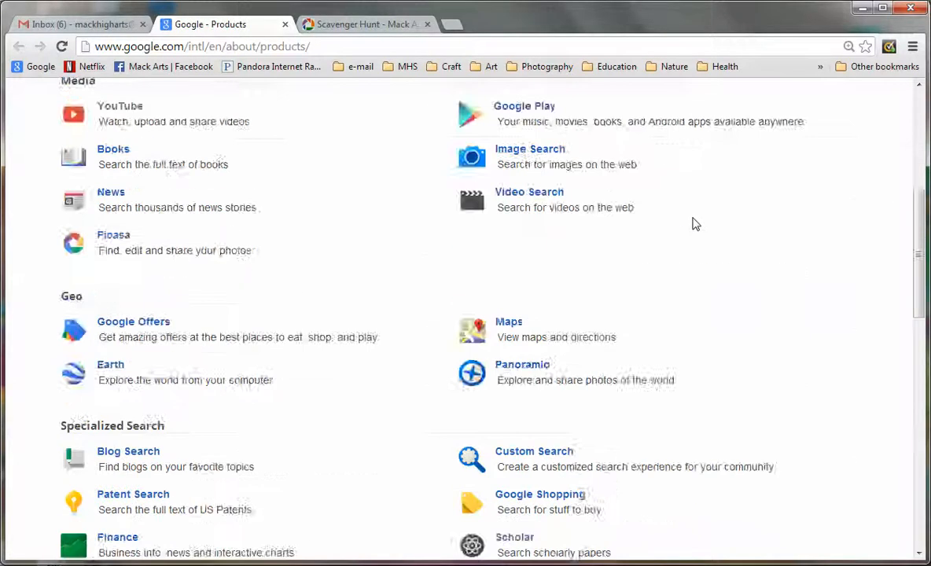
pyautogui.scroll(-3)
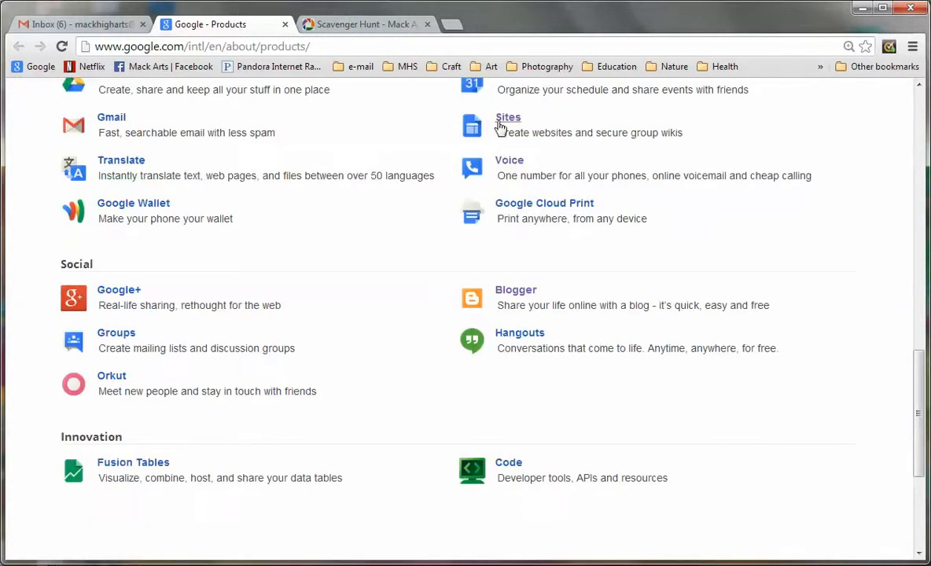
pyautogui.click(508, 117)
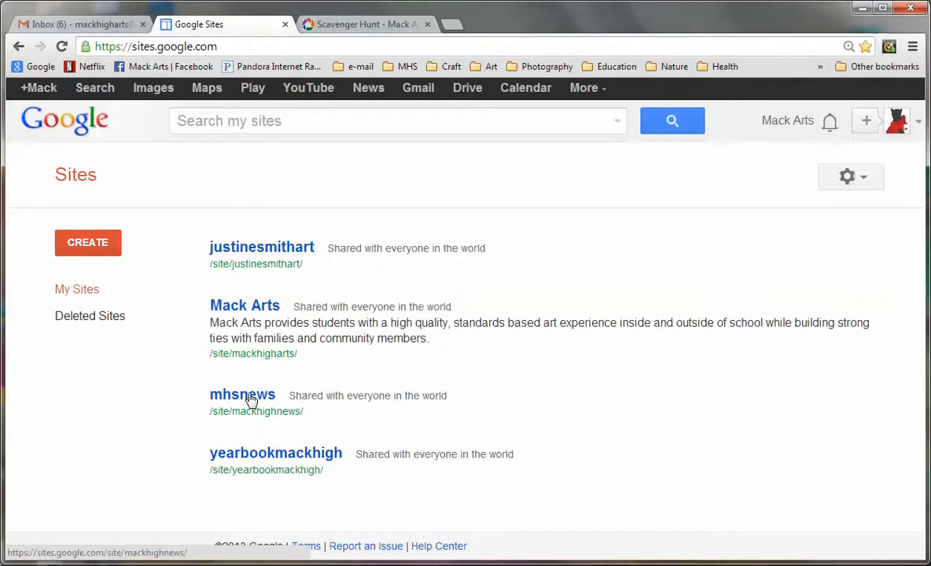
# Step: Open the mhsnews site's My Photos page in edit mode
pyautogui.click(242, 394)
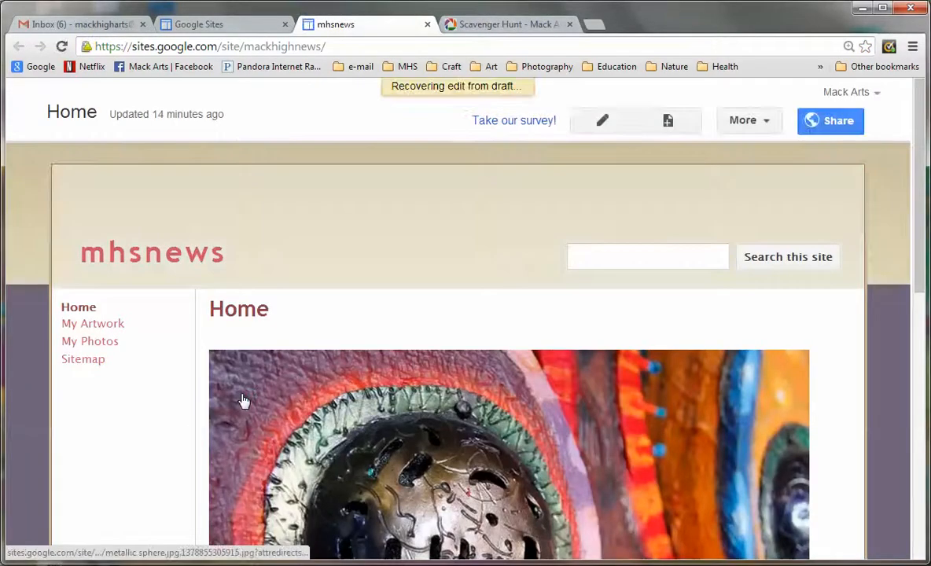
pyautogui.click(602, 120)
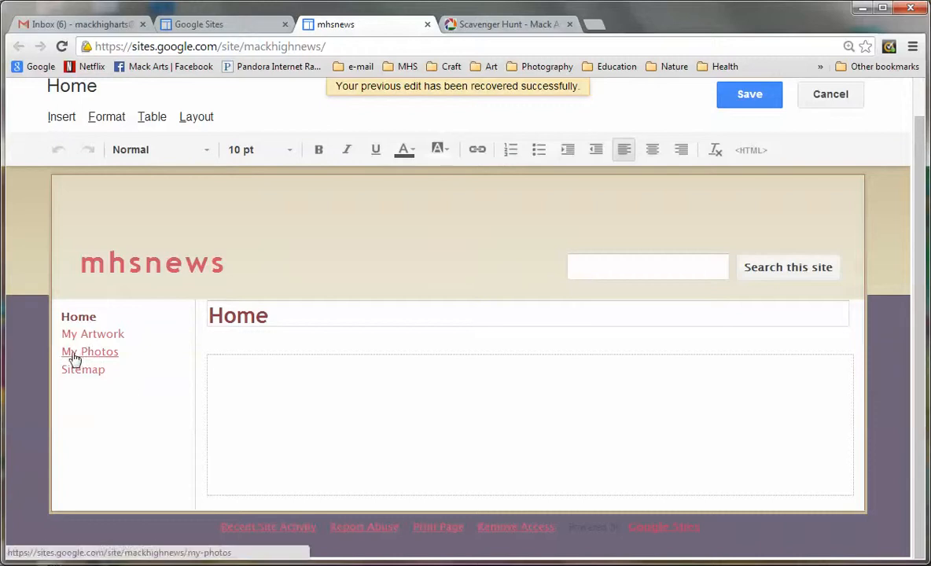
pyautogui.moveTo(86, 356)
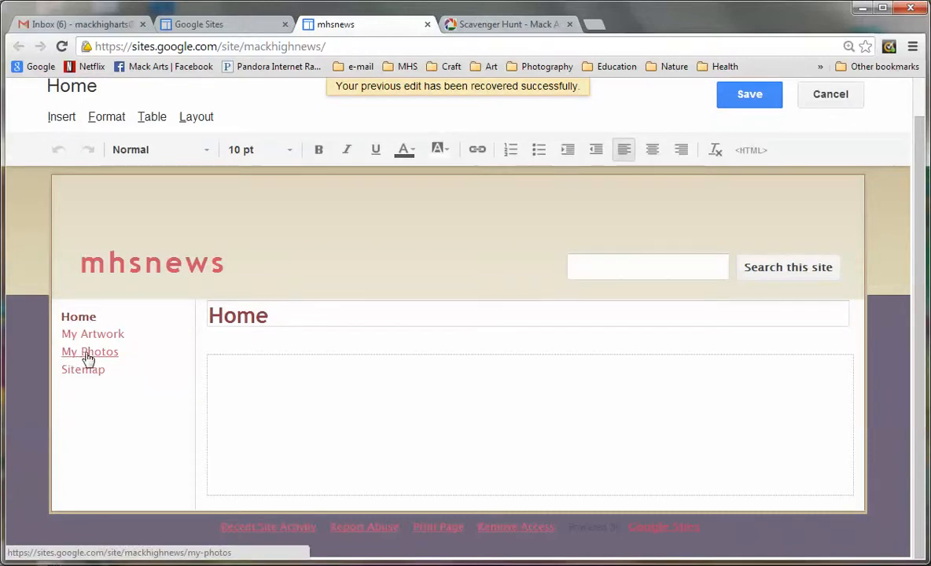
pyautogui.click(90, 351)
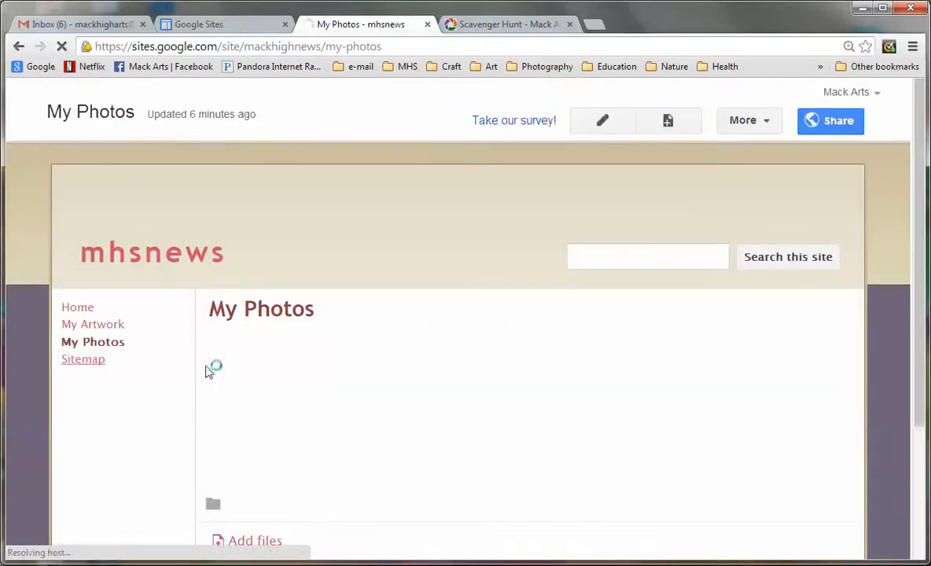
pyautogui.moveTo(602, 120)
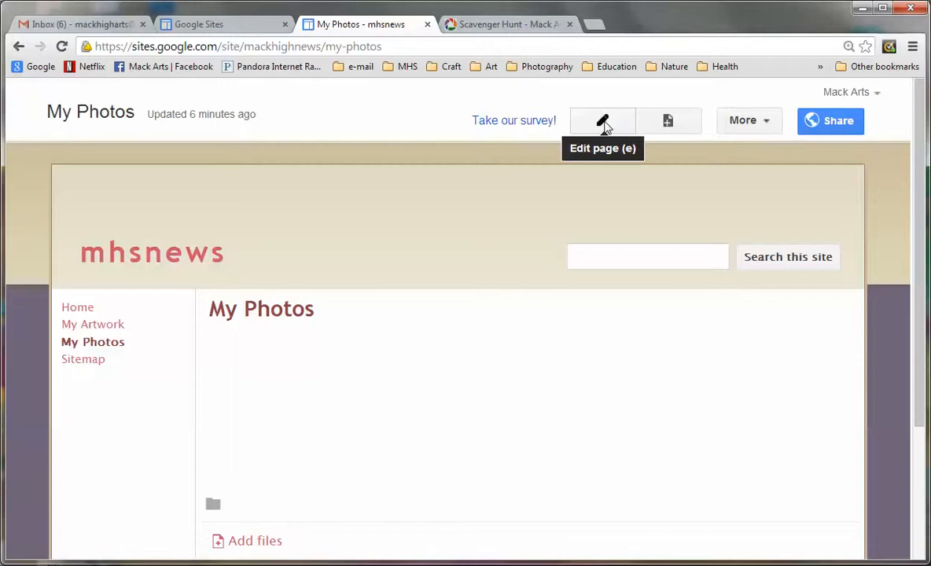
pyautogui.click(602, 120)
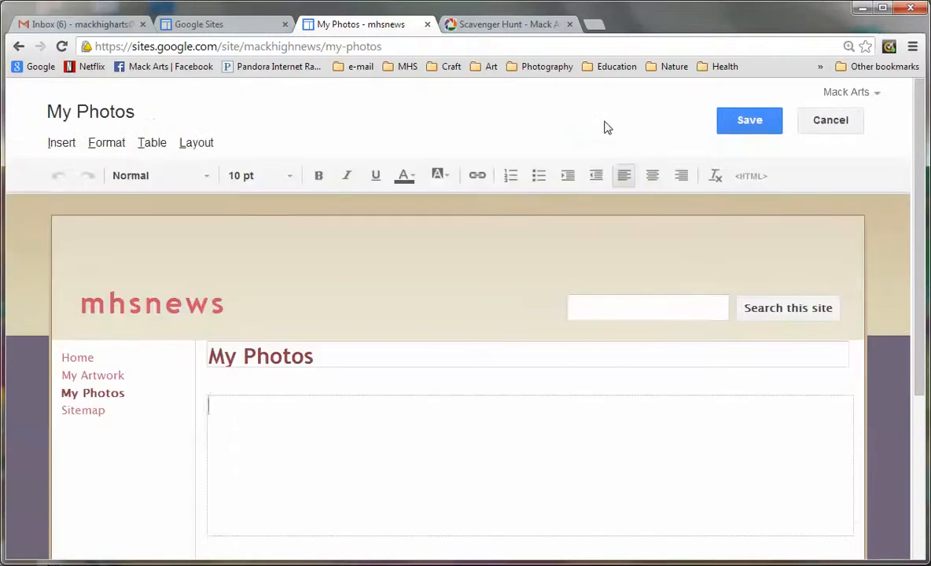
pyautogui.moveTo(596, 176)
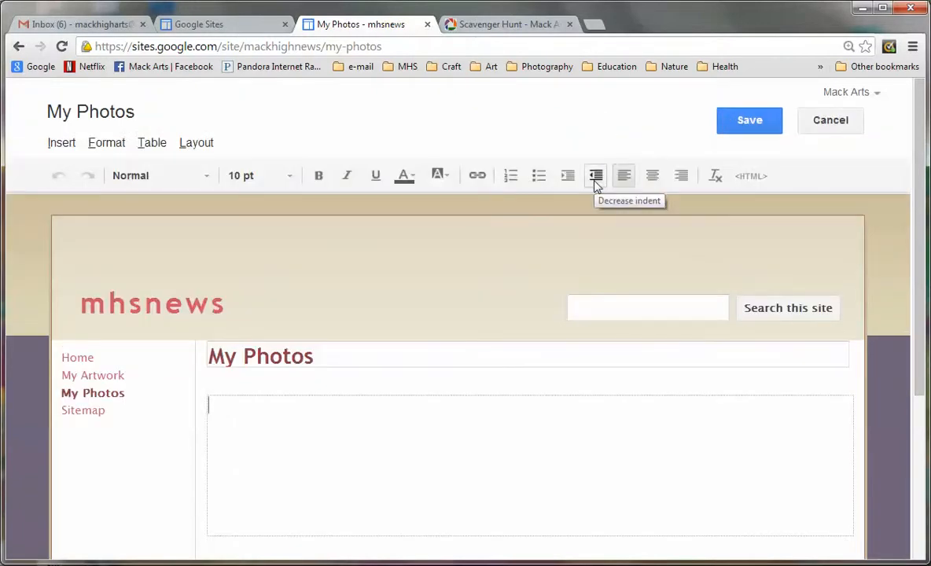
# Step: Type 'Scavenger Hunt' into the page body
pyautogui.write('Scave')
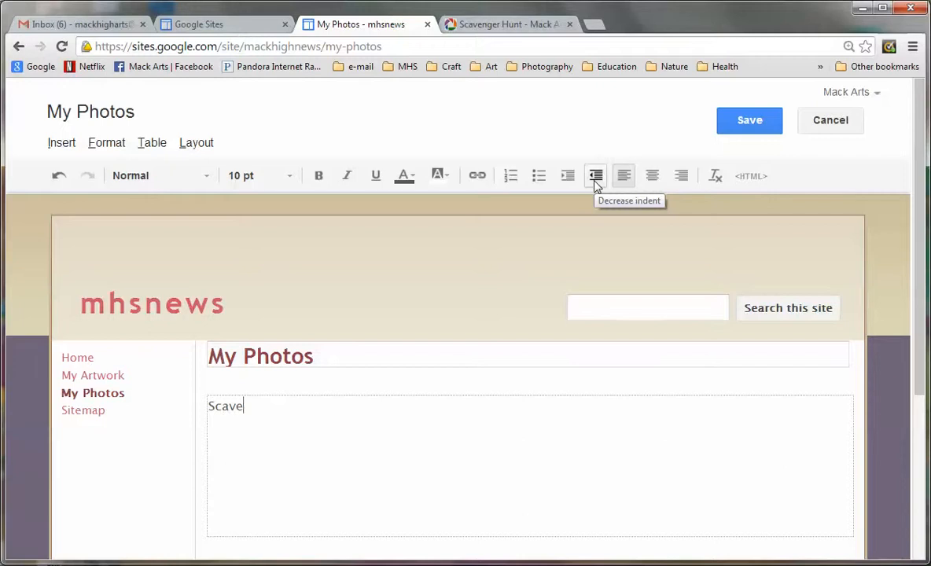
pyautogui.write('nger Hu')
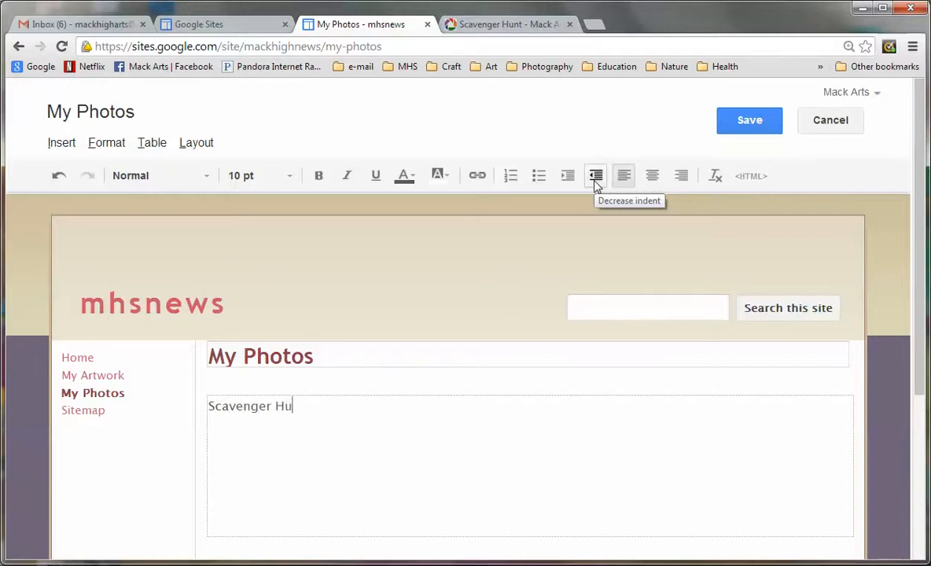
pyautogui.write('nt')
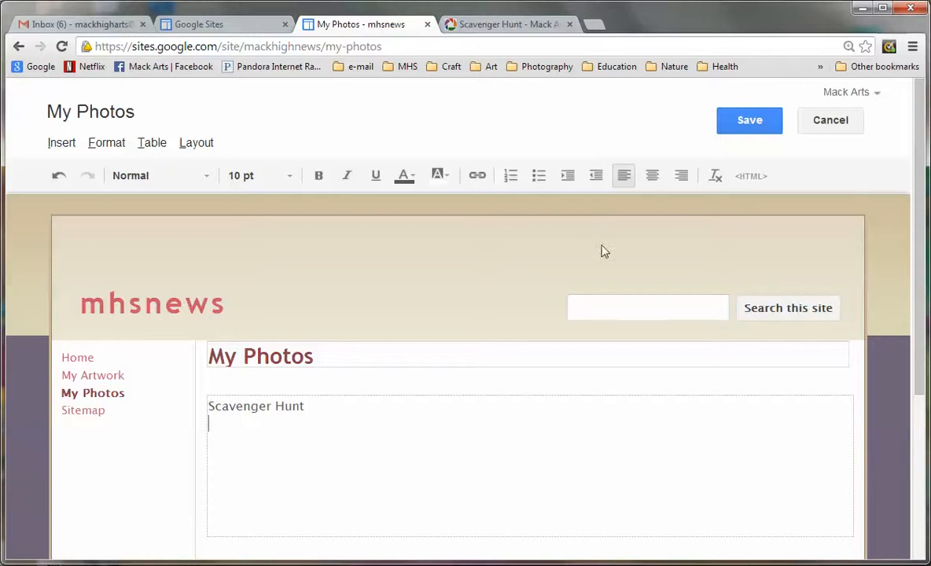
# Step: Upload and insert metallic sphere.jpg with alt text 'Texture'
pyautogui.click(61, 142)
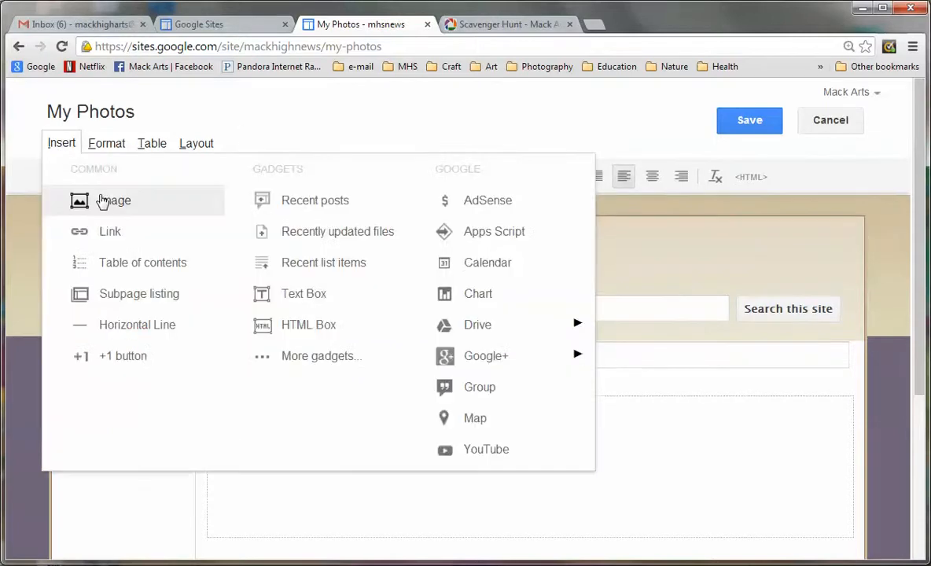
pyautogui.click(112, 200)
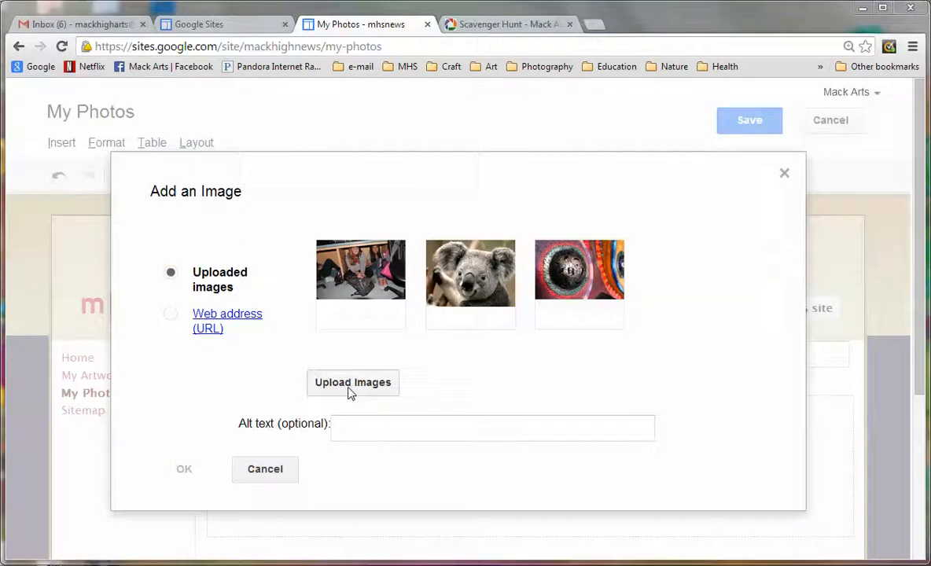
pyautogui.click(353, 382)
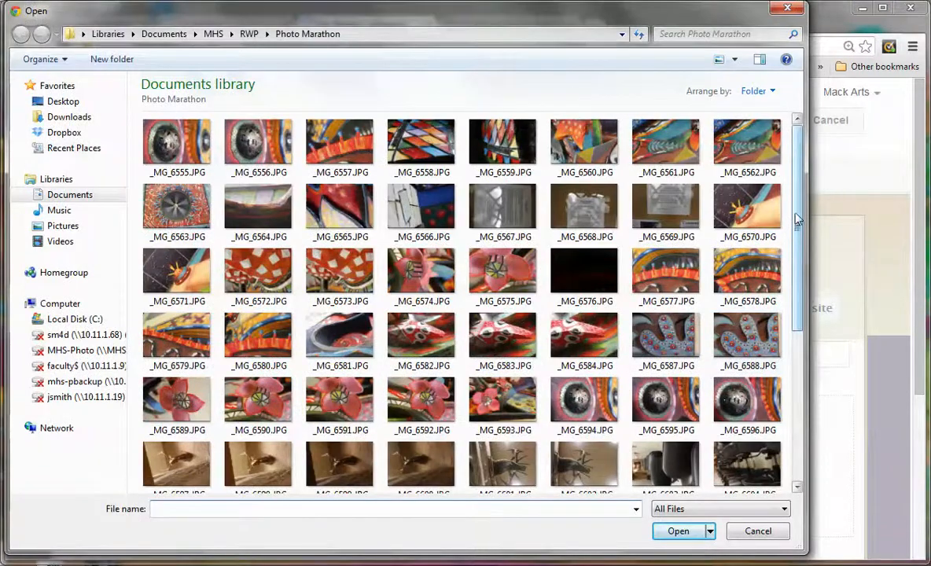
pyautogui.scroll(-3)
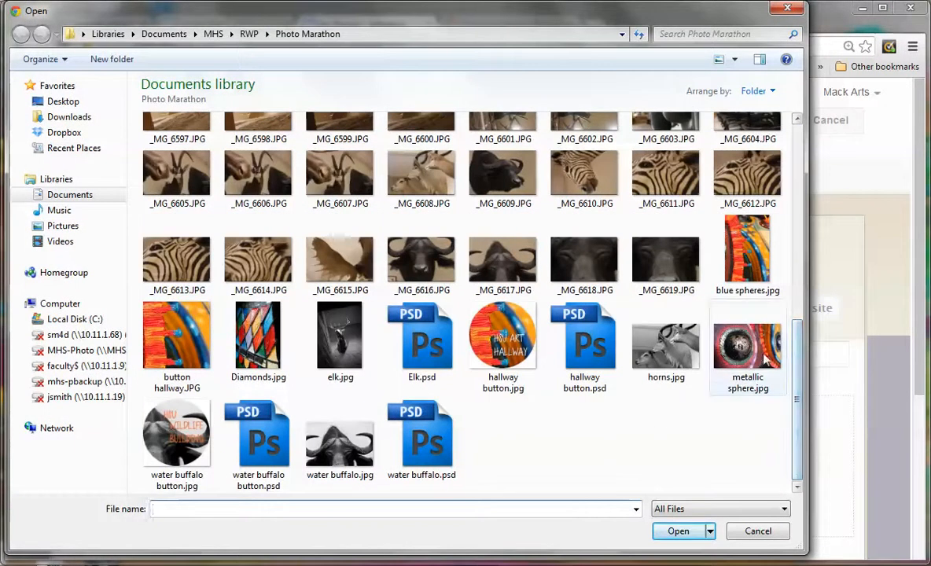
pyautogui.click(747, 346)
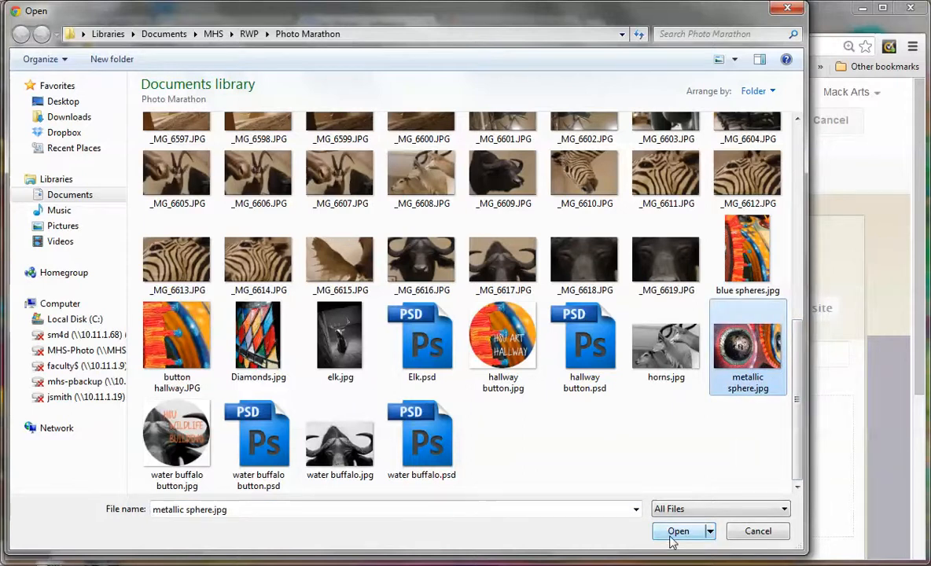
pyautogui.click(678, 531)
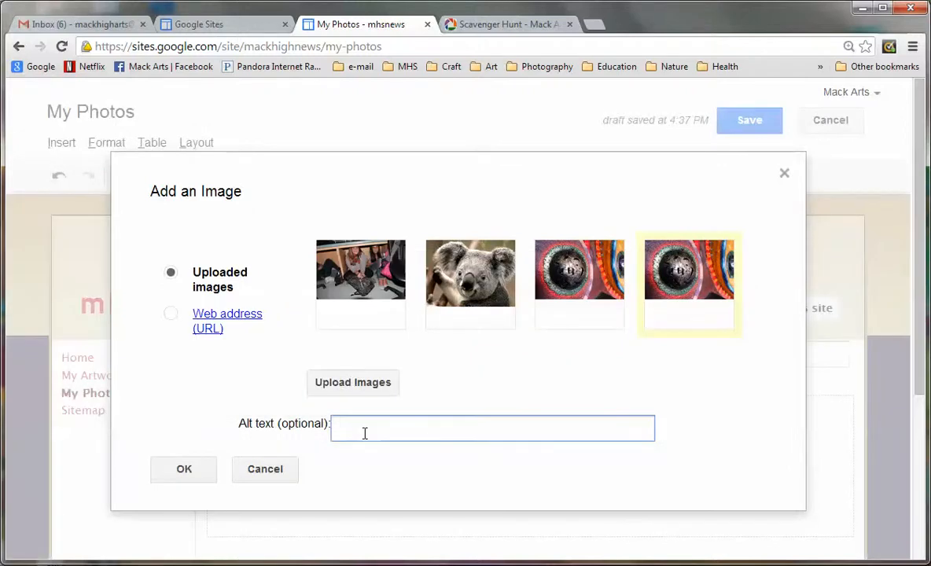
pyautogui.write('Texture')
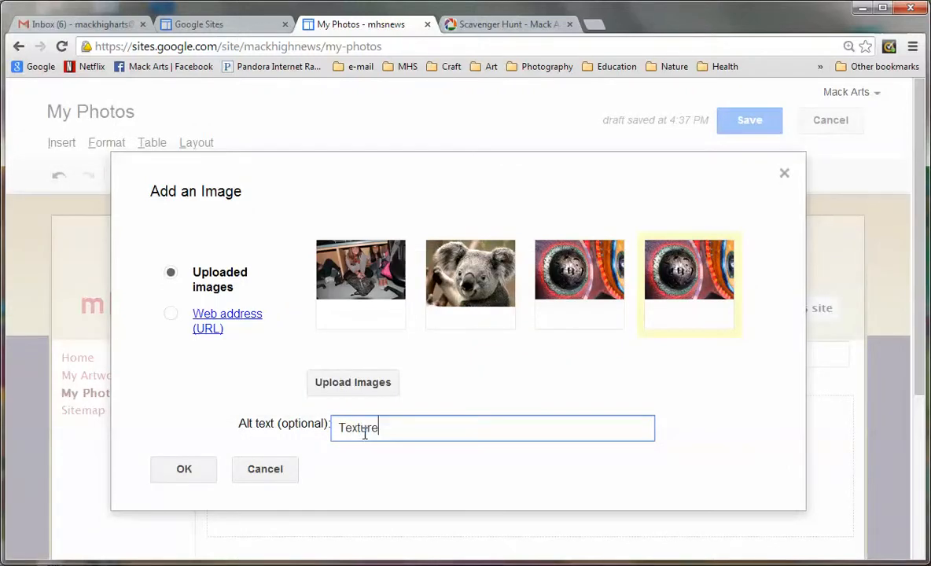
pyautogui.click(184, 469)
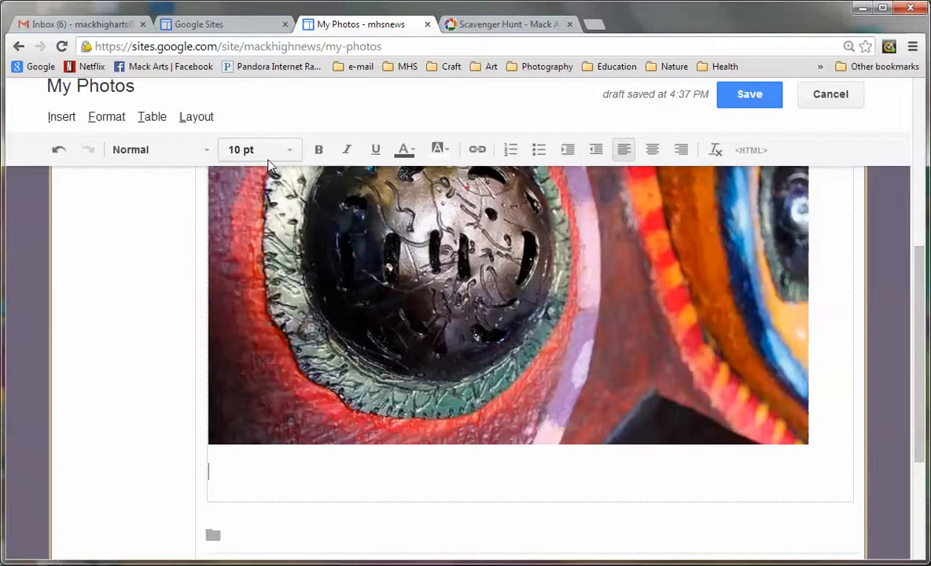
pyautogui.click(61, 116)
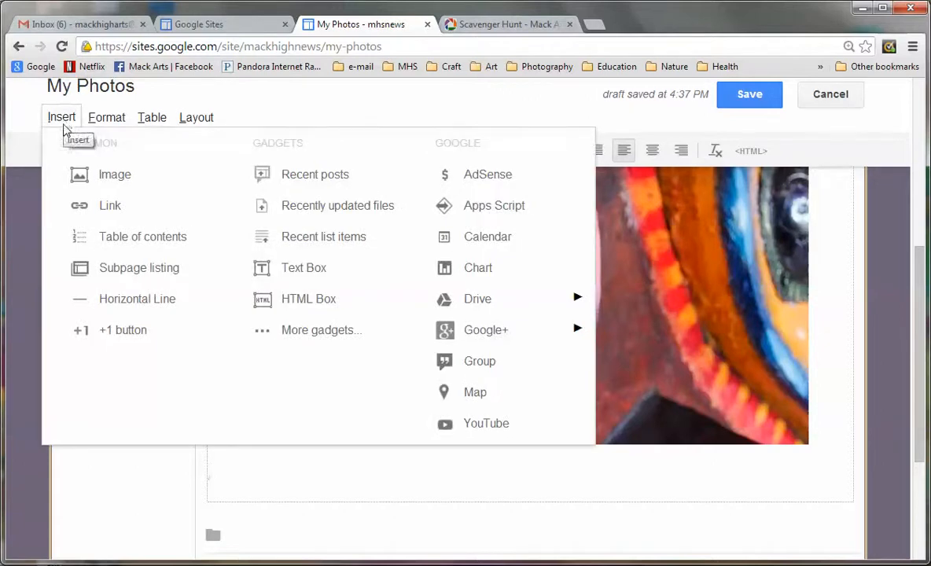
pyautogui.moveTo(486, 330)
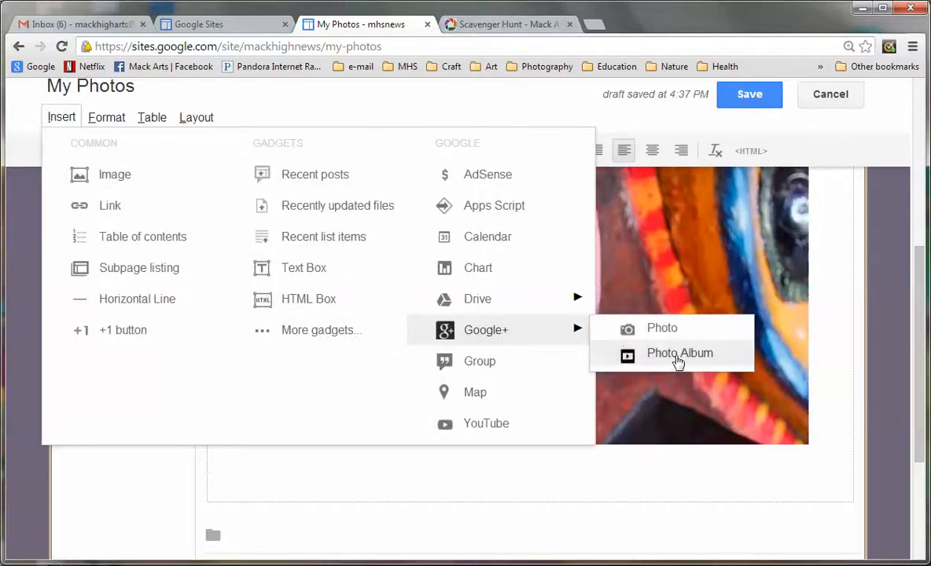
# Step: Embed a photo album, selecting the Scavenger Hunt album
pyautogui.click(679, 354)
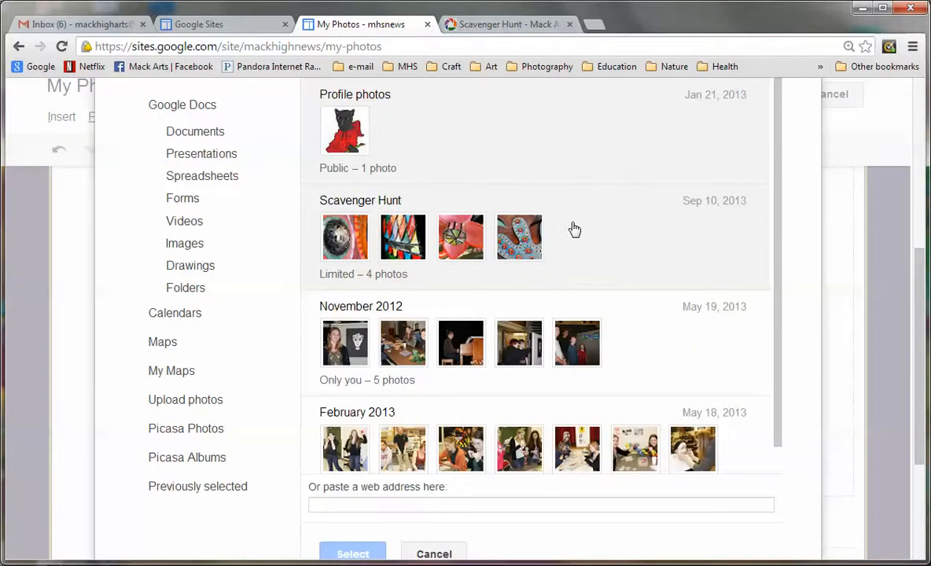
pyautogui.moveTo(385, 221)
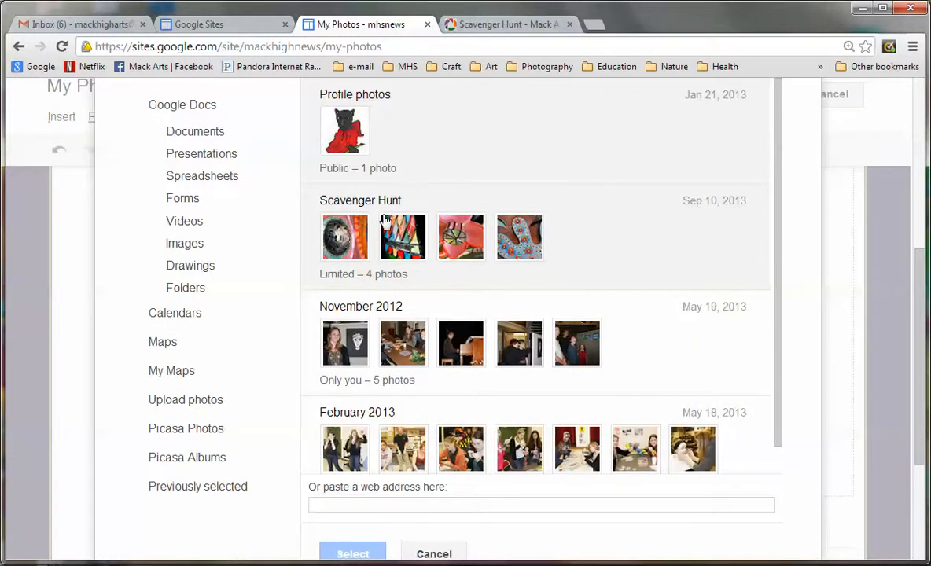
pyautogui.moveTo(315, 227)
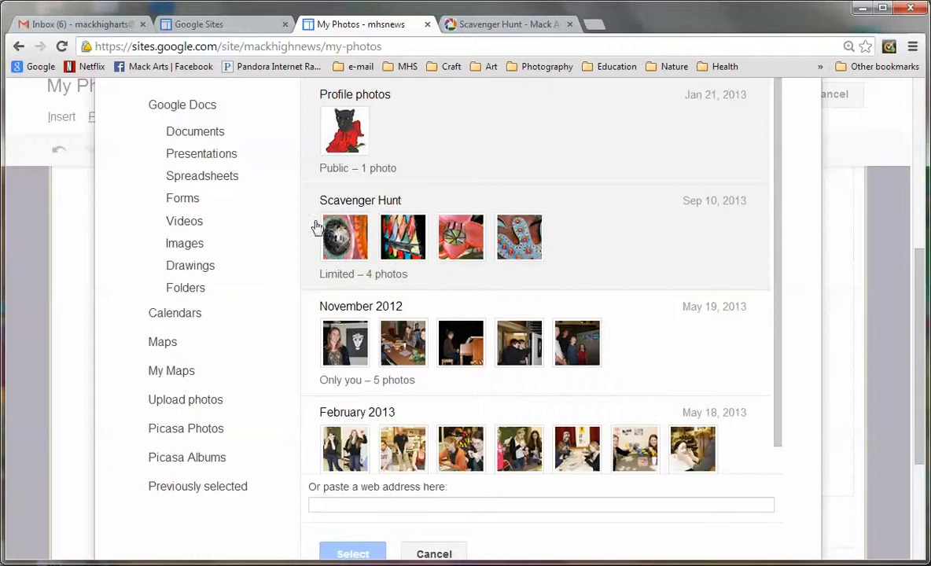
pyautogui.moveTo(340, 207)
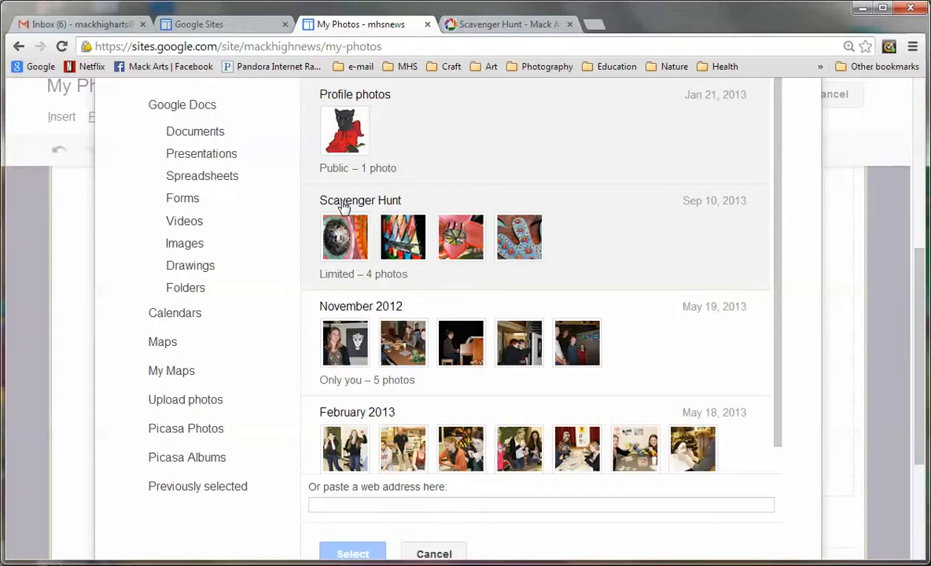
pyautogui.click(360, 199)
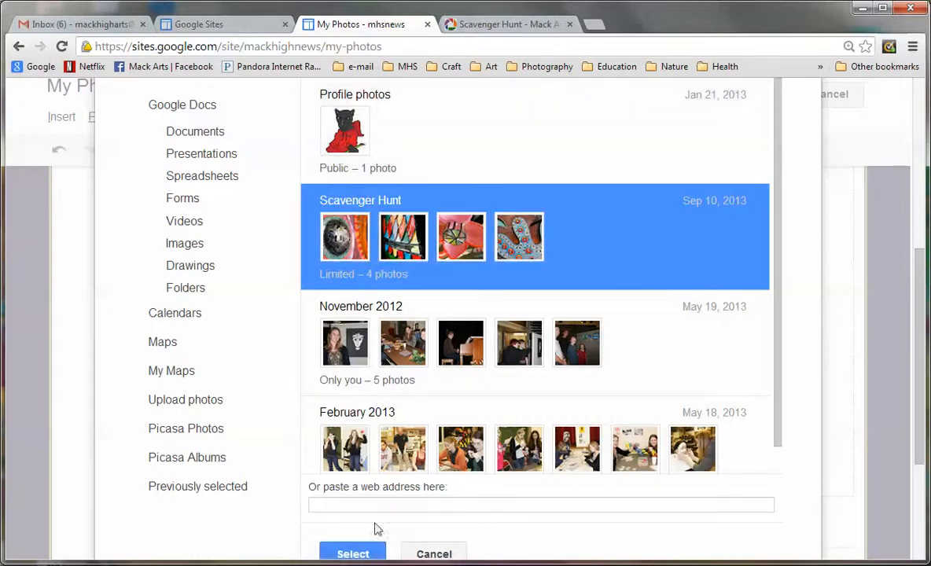
pyautogui.click(352, 554)
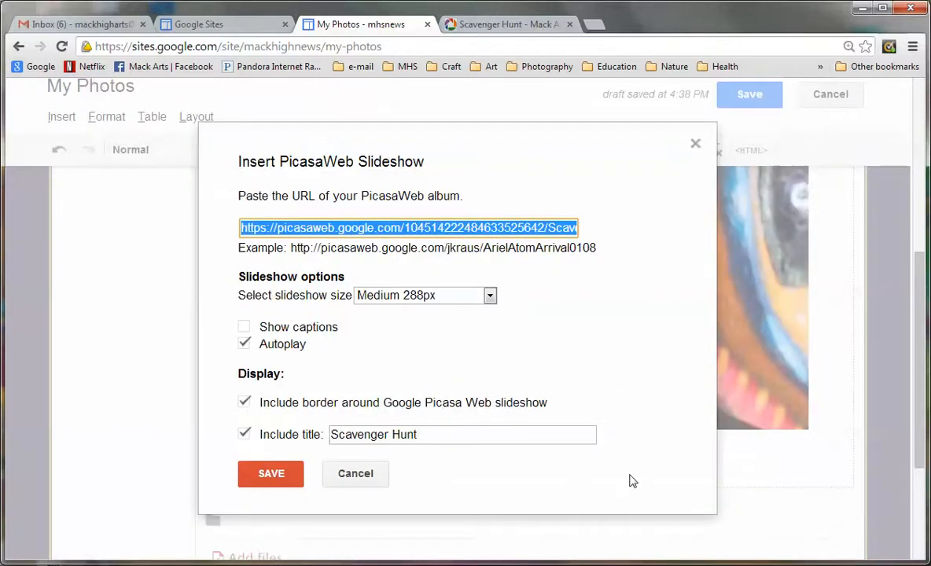
pyautogui.moveTo(471, 307)
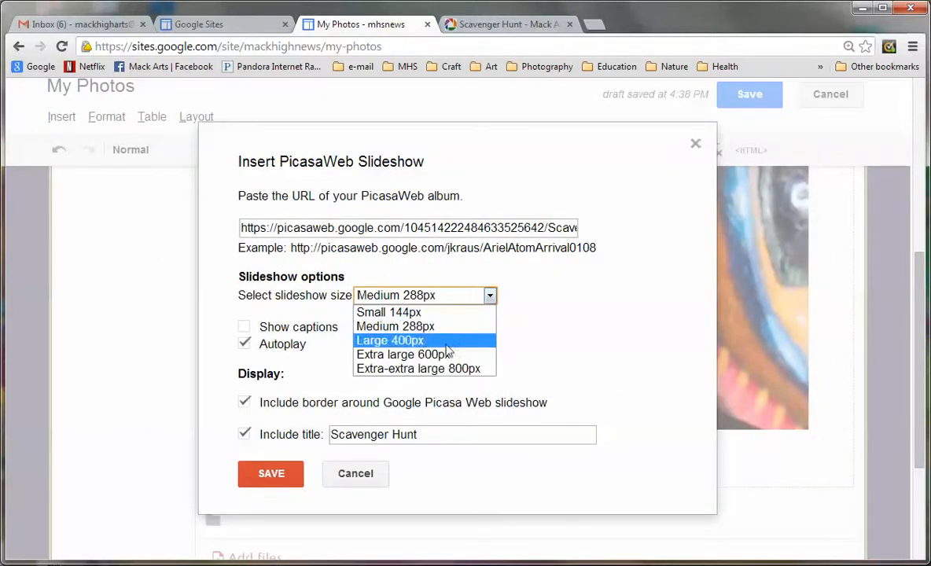
# Step: Save the slideshow as Large 400px, with captions shown and no border
pyautogui.click(390, 339)
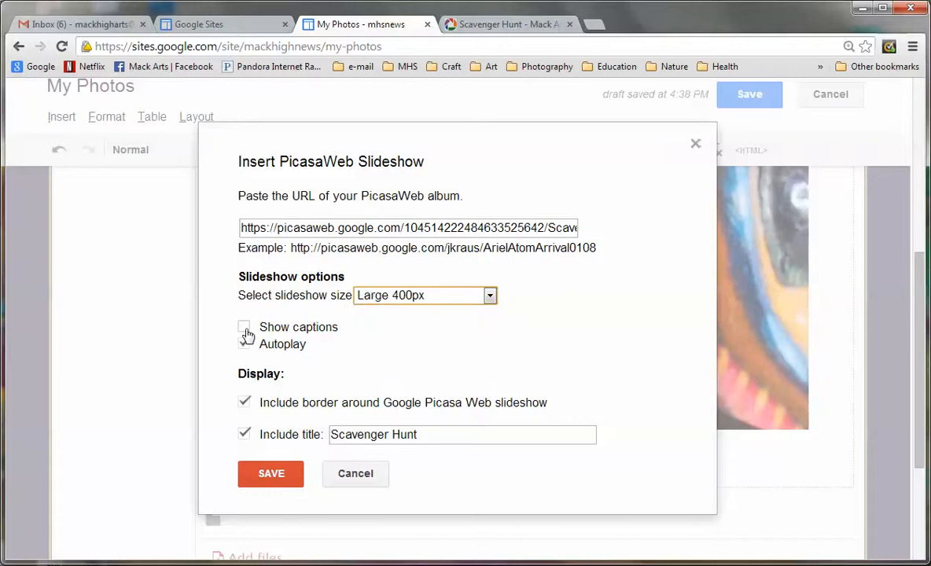
pyautogui.click(244, 327)
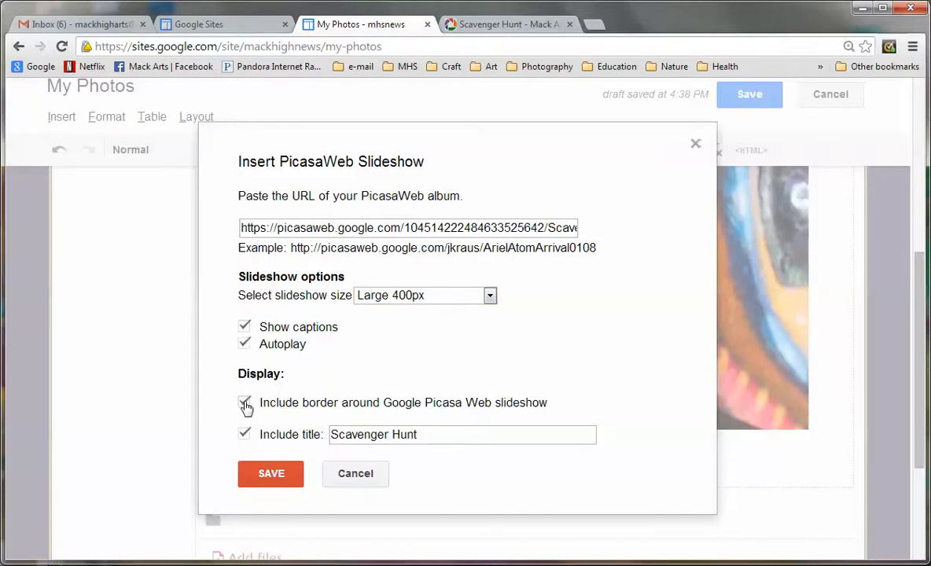
pyautogui.click(244, 402)
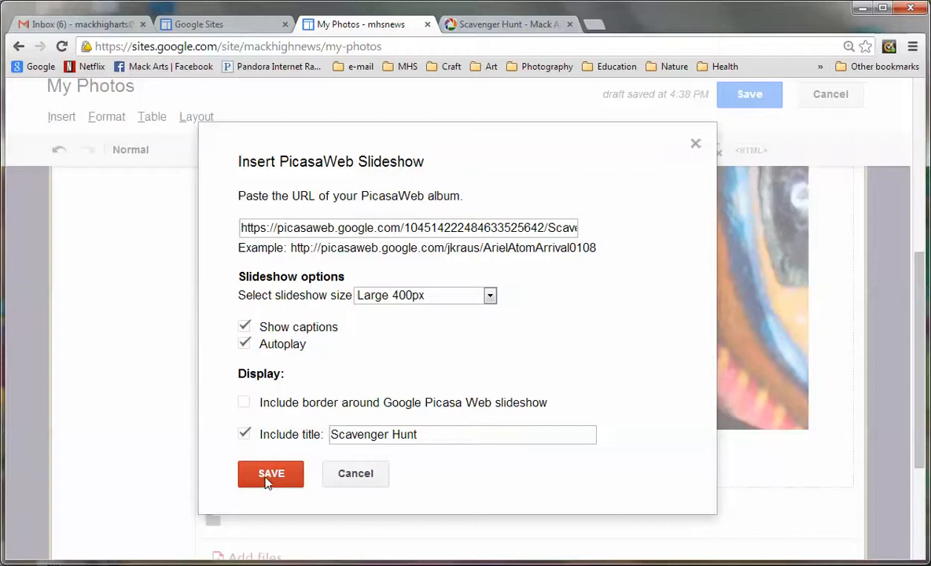
pyautogui.click(270, 474)
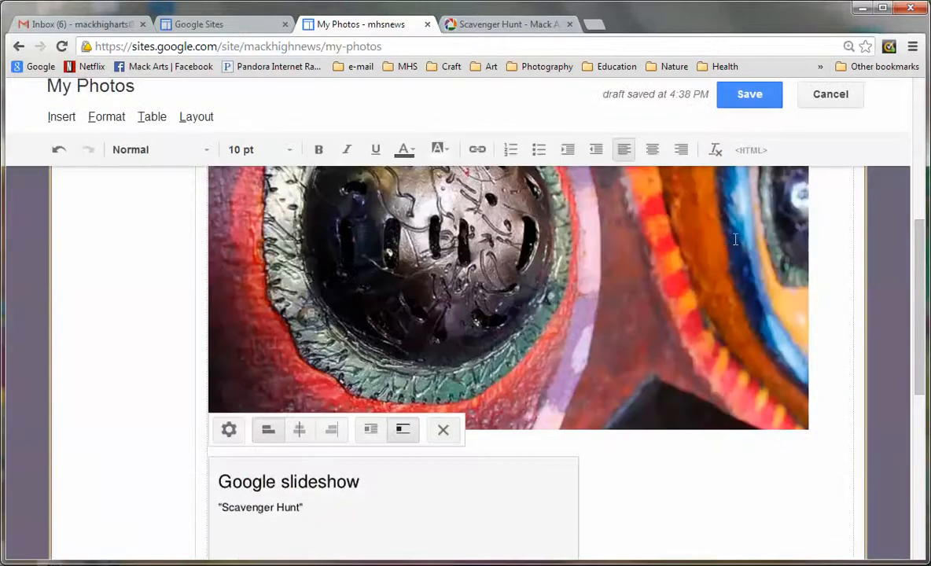
# Step: Save the My Photos page and scroll to the Scavenger Hunt slideshow playing on the live page
pyautogui.click(749, 94)
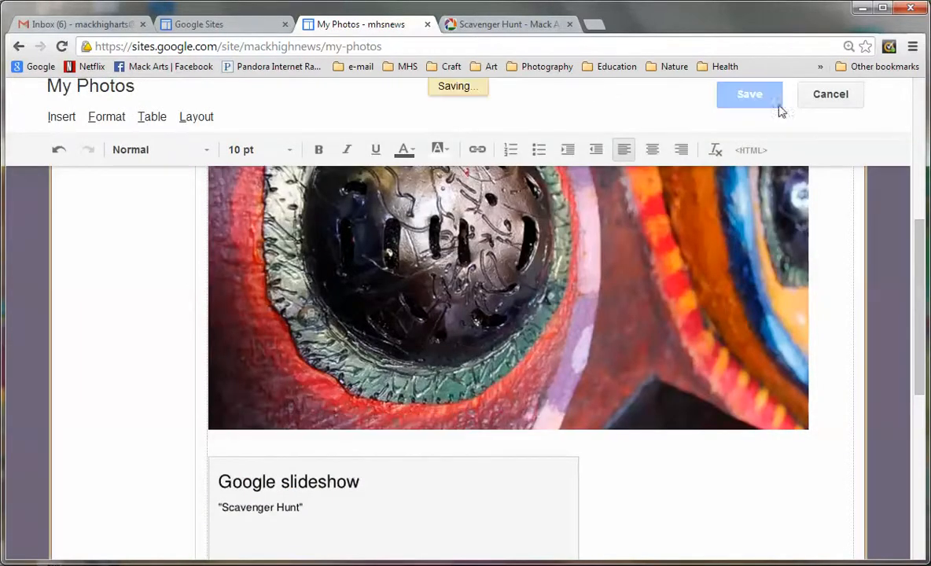
pyautogui.click(748, 94)
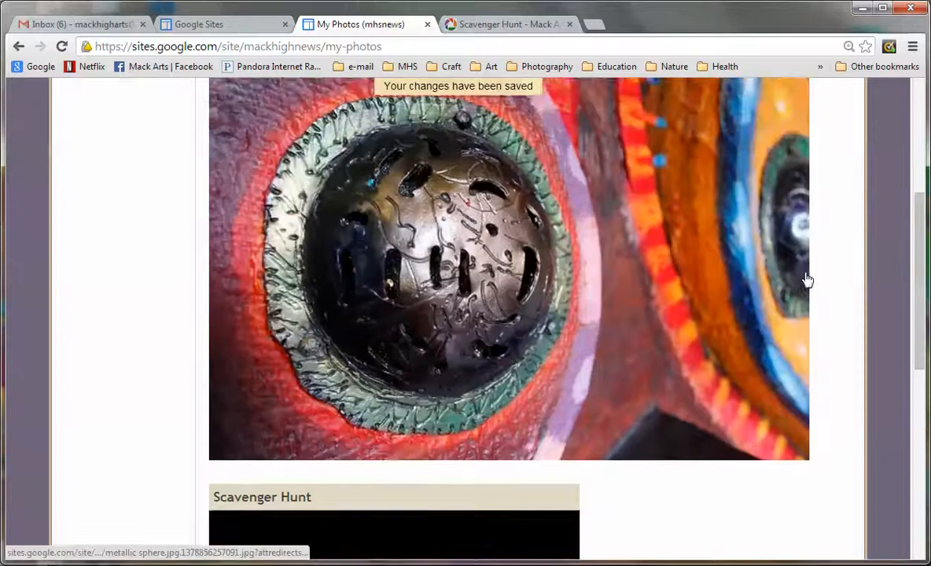
pyautogui.scroll(3)
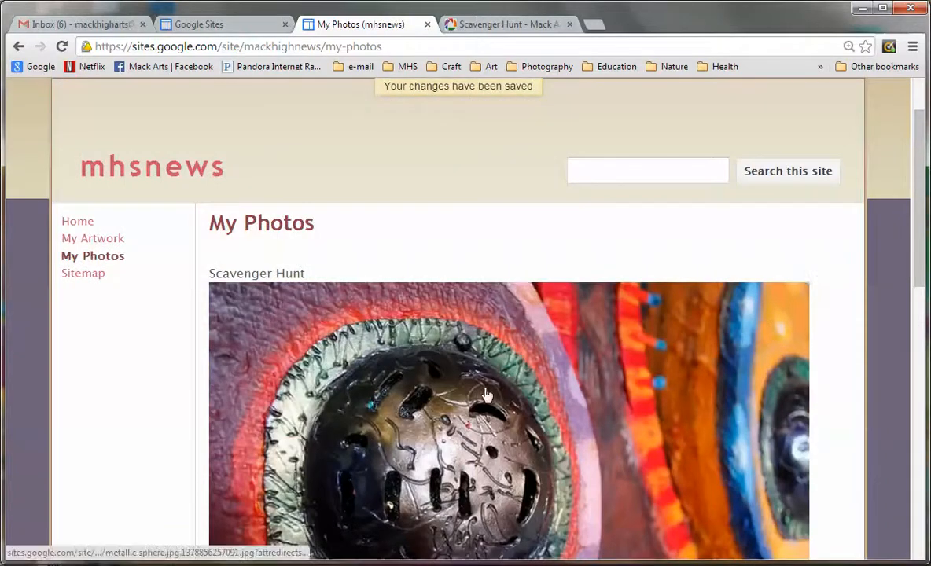
pyautogui.scroll(-3)
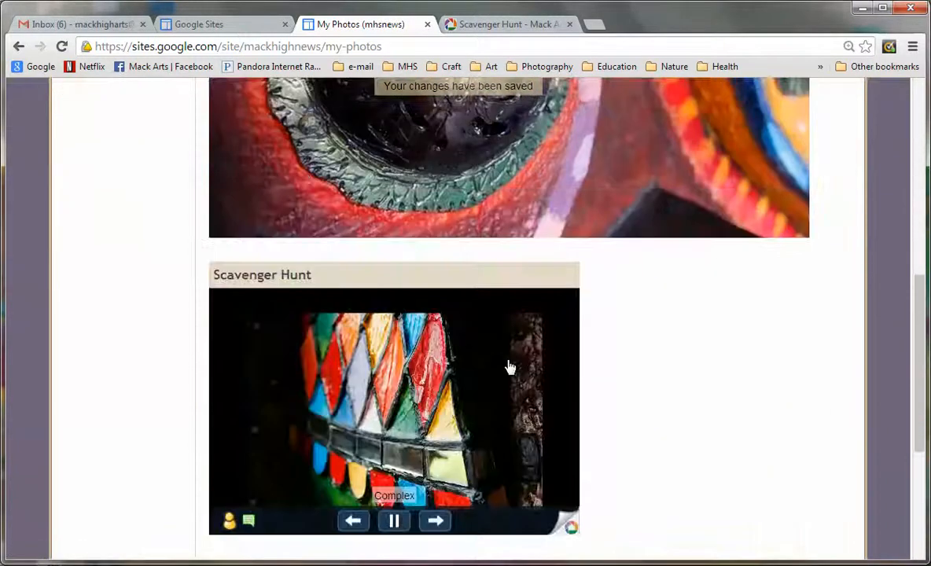
pyautogui.scroll(-3)
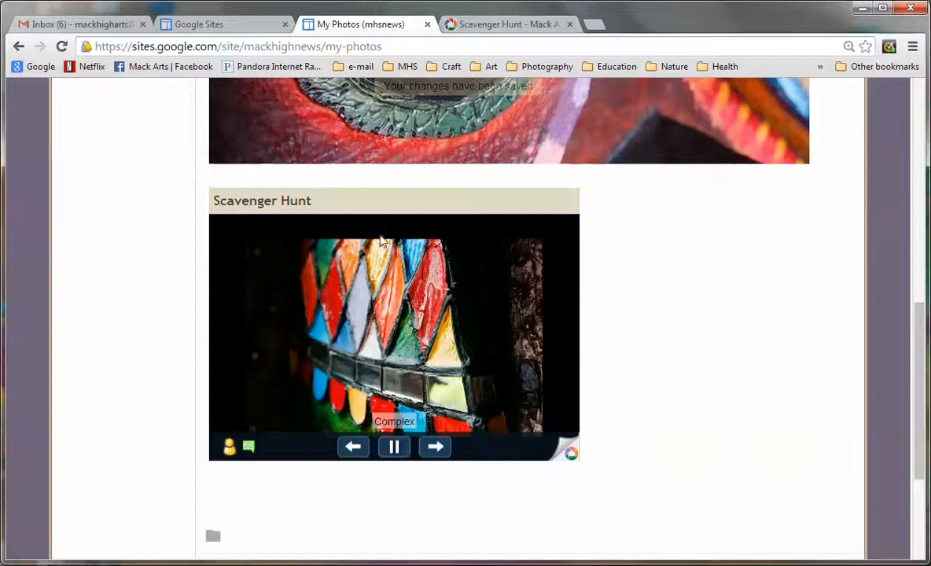